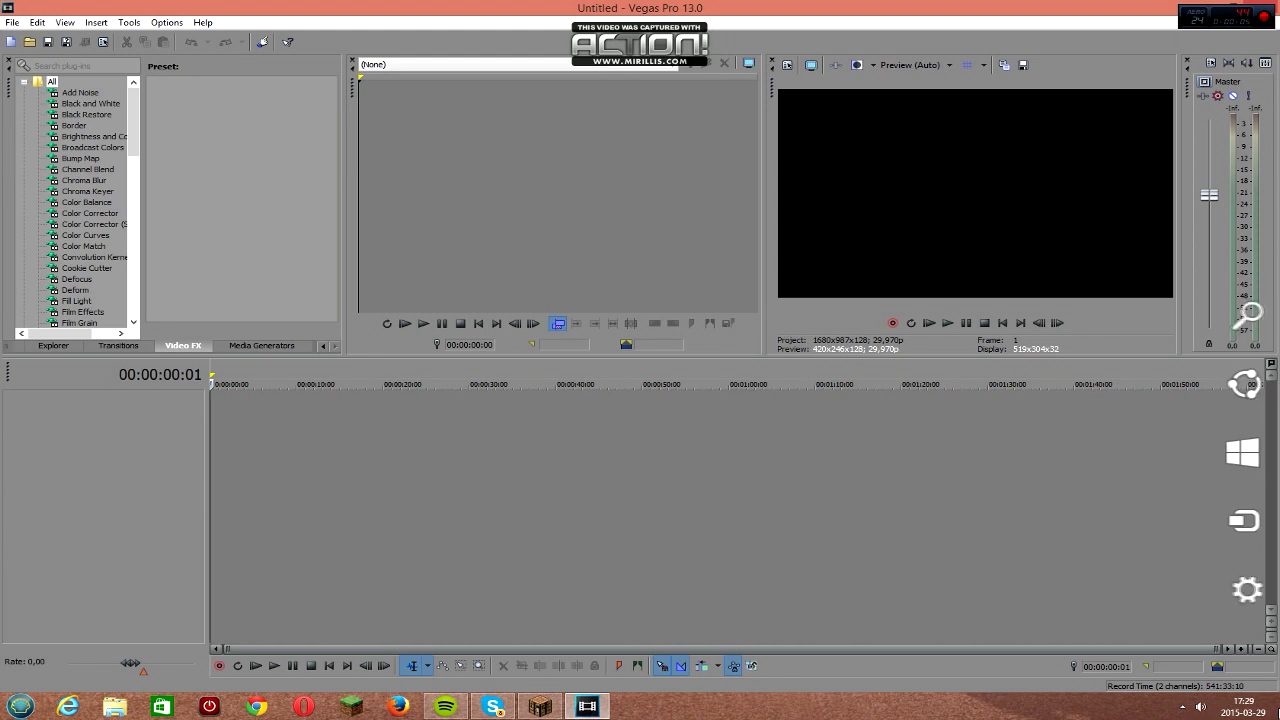
{"action": "mouse_move", "coordinate": [464, 256]}
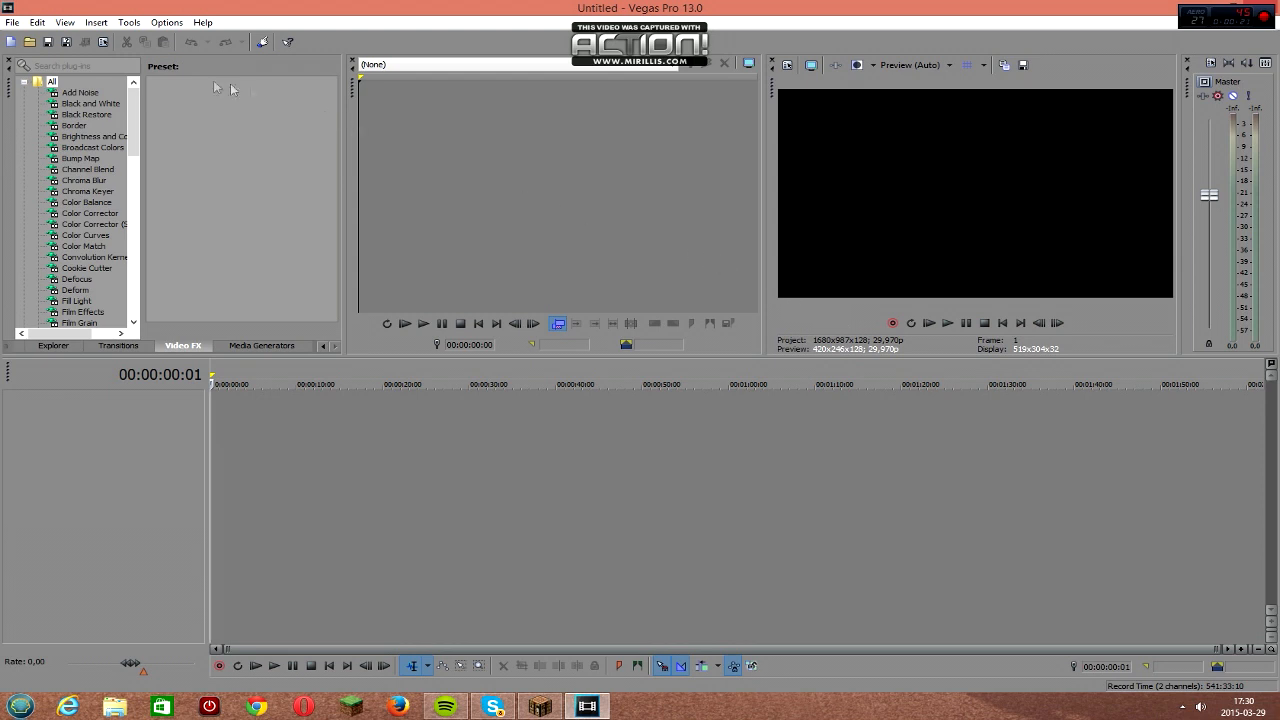
{"action": "mouse_move", "coordinate": [202, 84]}
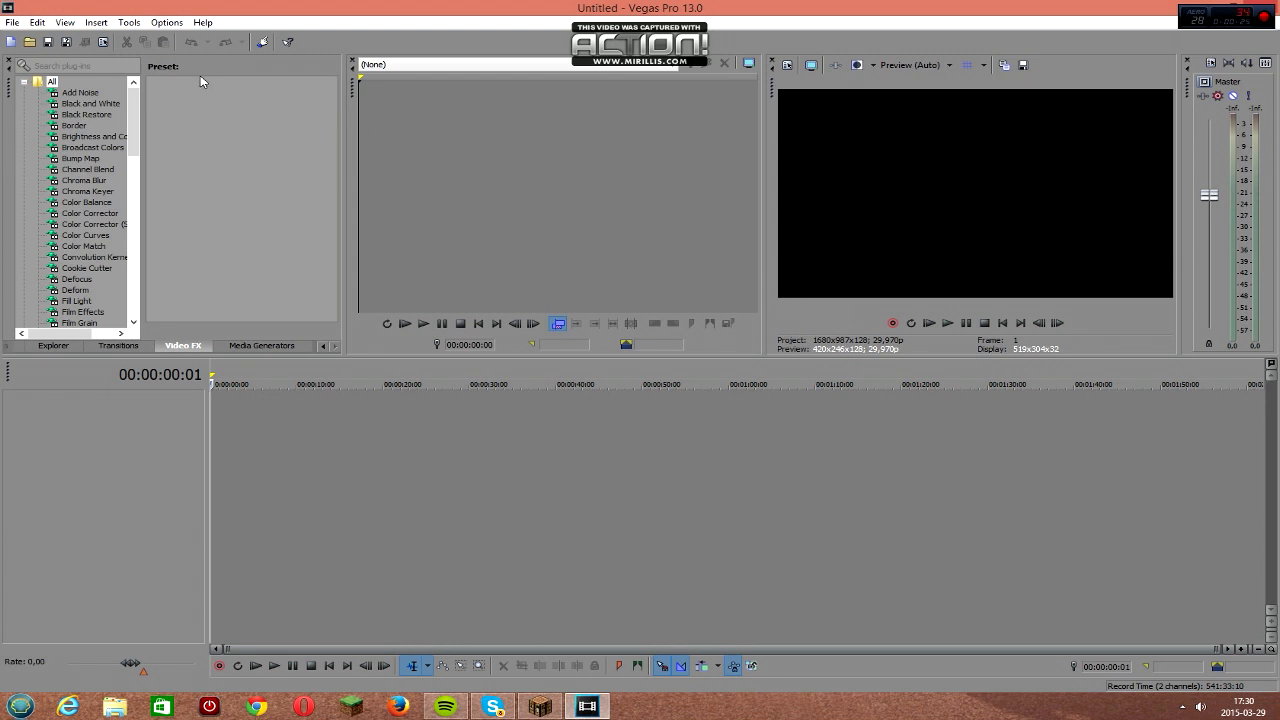
{"action": "mouse_move", "coordinate": [510, 144]}
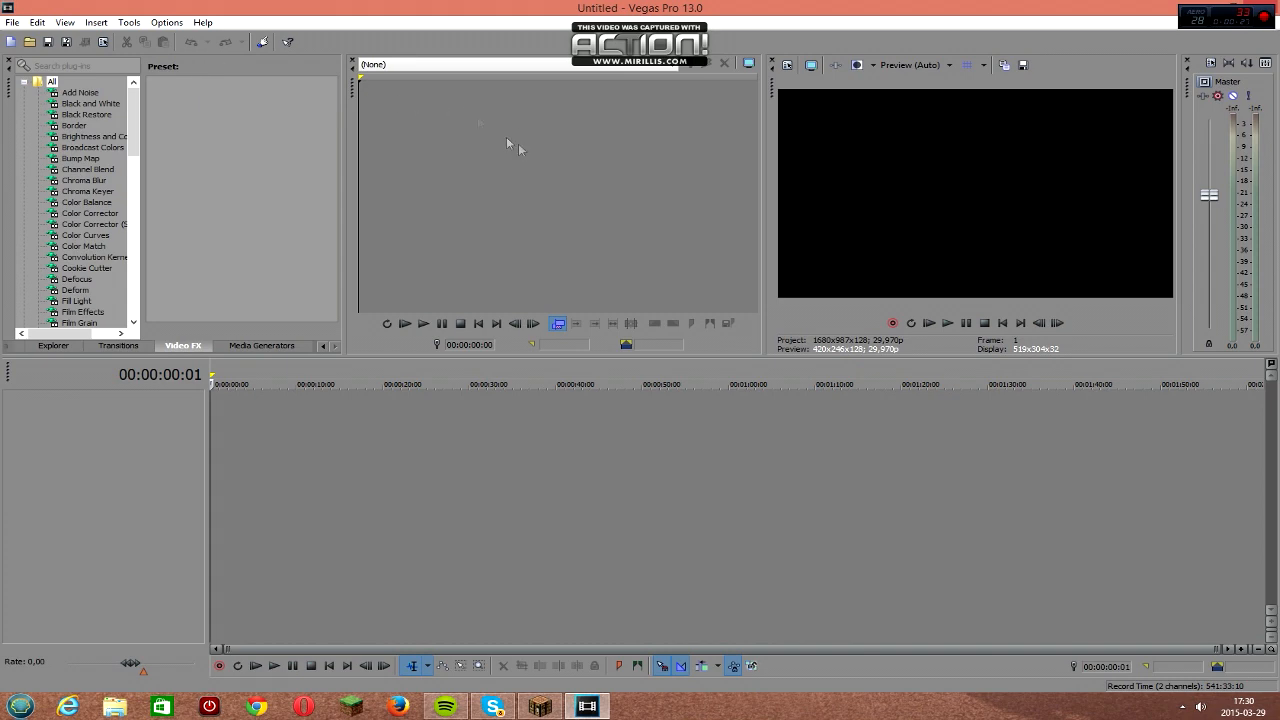
Import the Random Speedrun video from the Video folder via File > Open.
{"action": "left_click", "coordinate": [12, 22]}
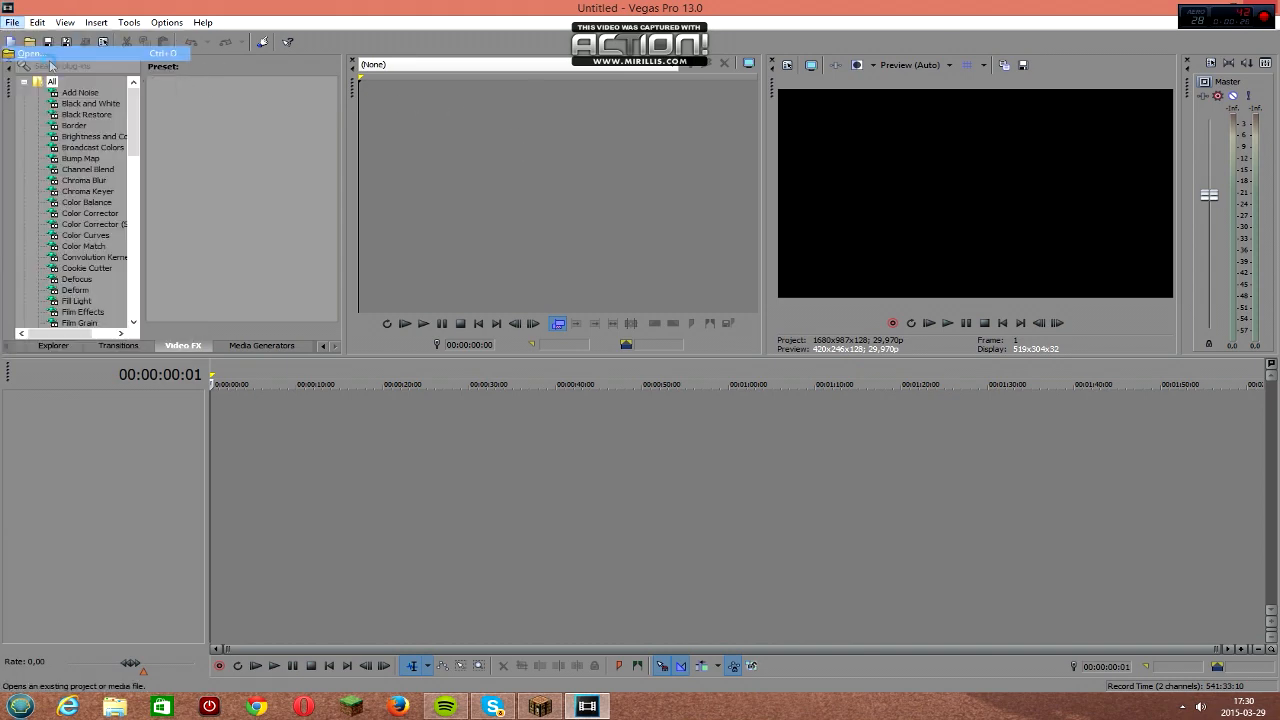
{"action": "left_click", "coordinate": [30, 52]}
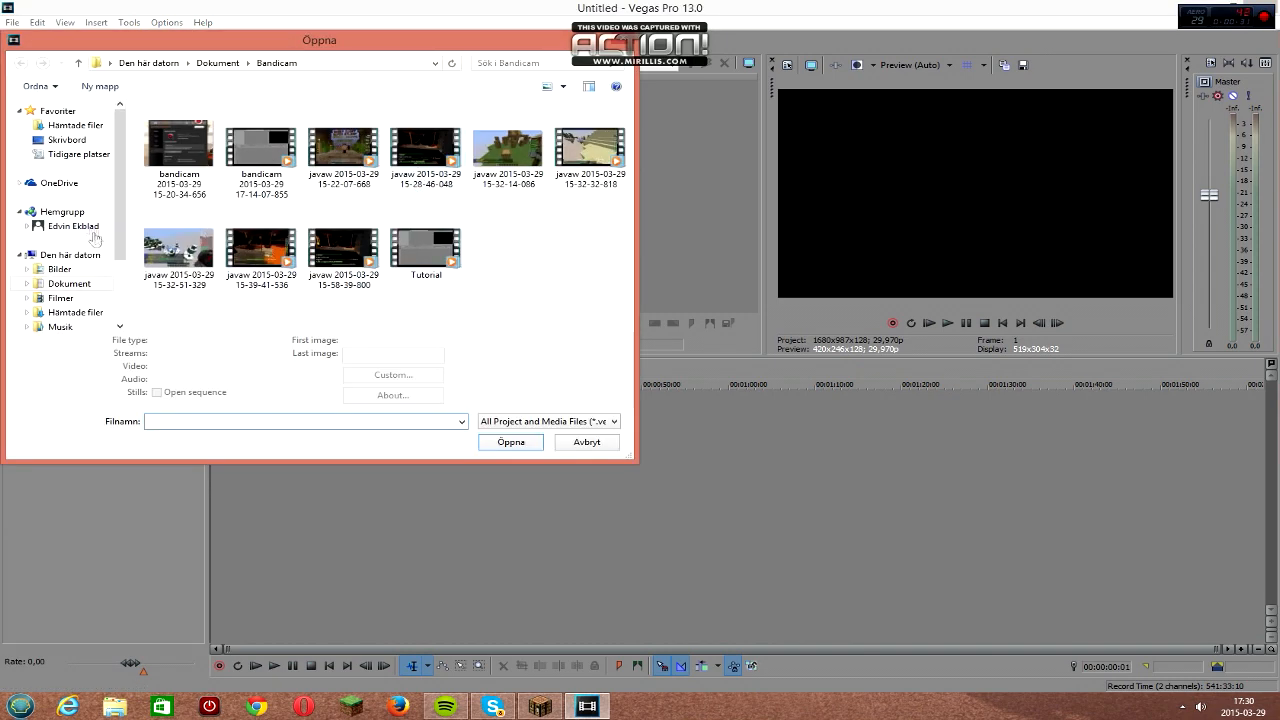
{"action": "scroll", "scroll_direction": "down", "scroll_amount": 3}
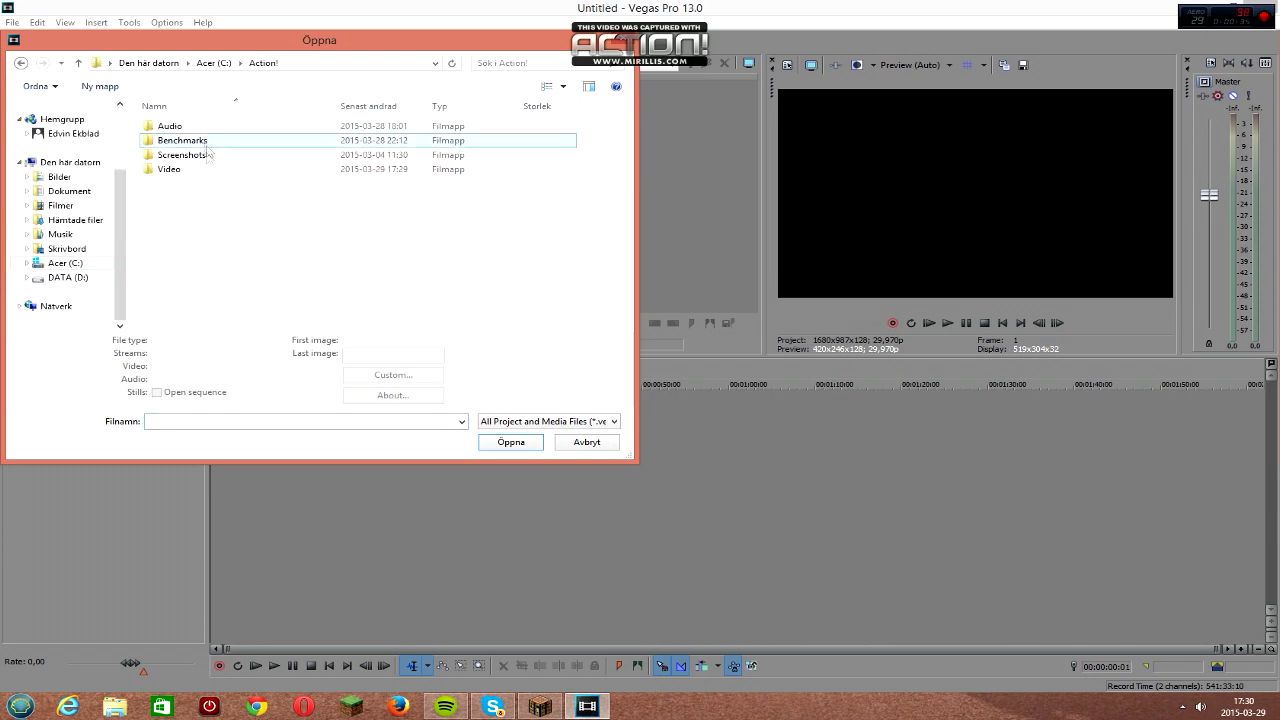
{"action": "double_click", "coordinate": [168, 168]}
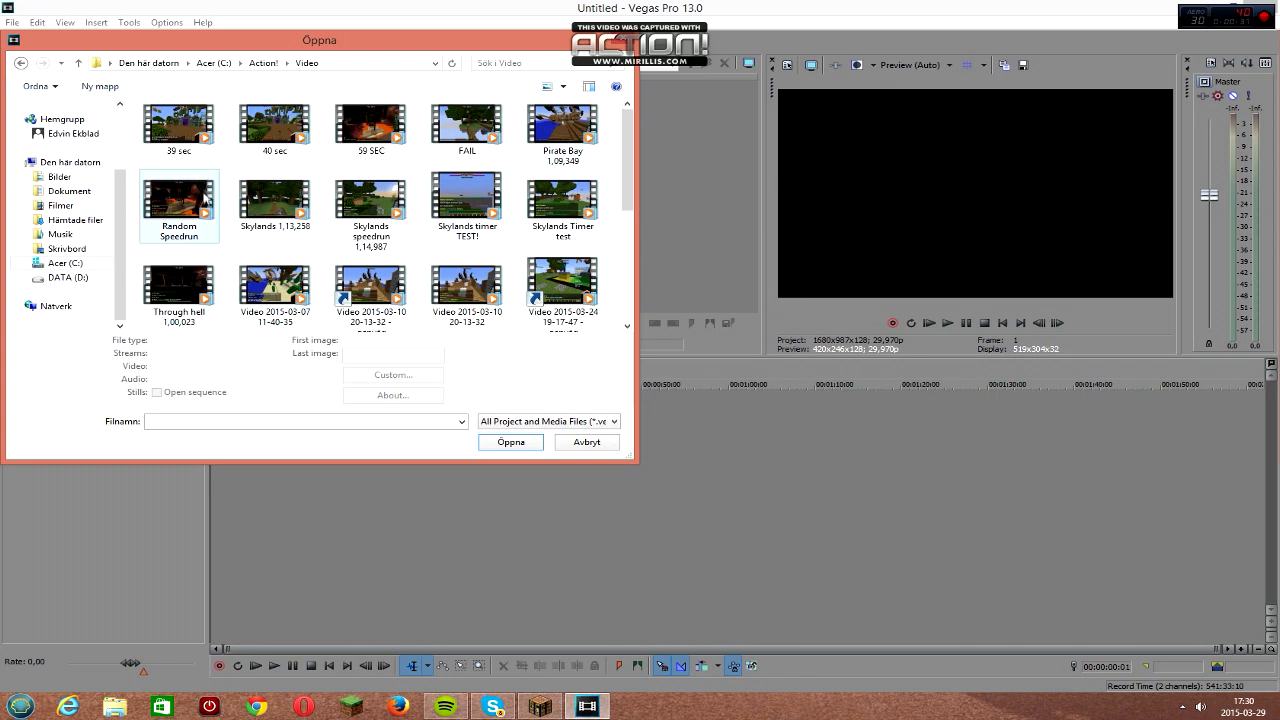
{"action": "left_click", "coordinate": [178, 196]}
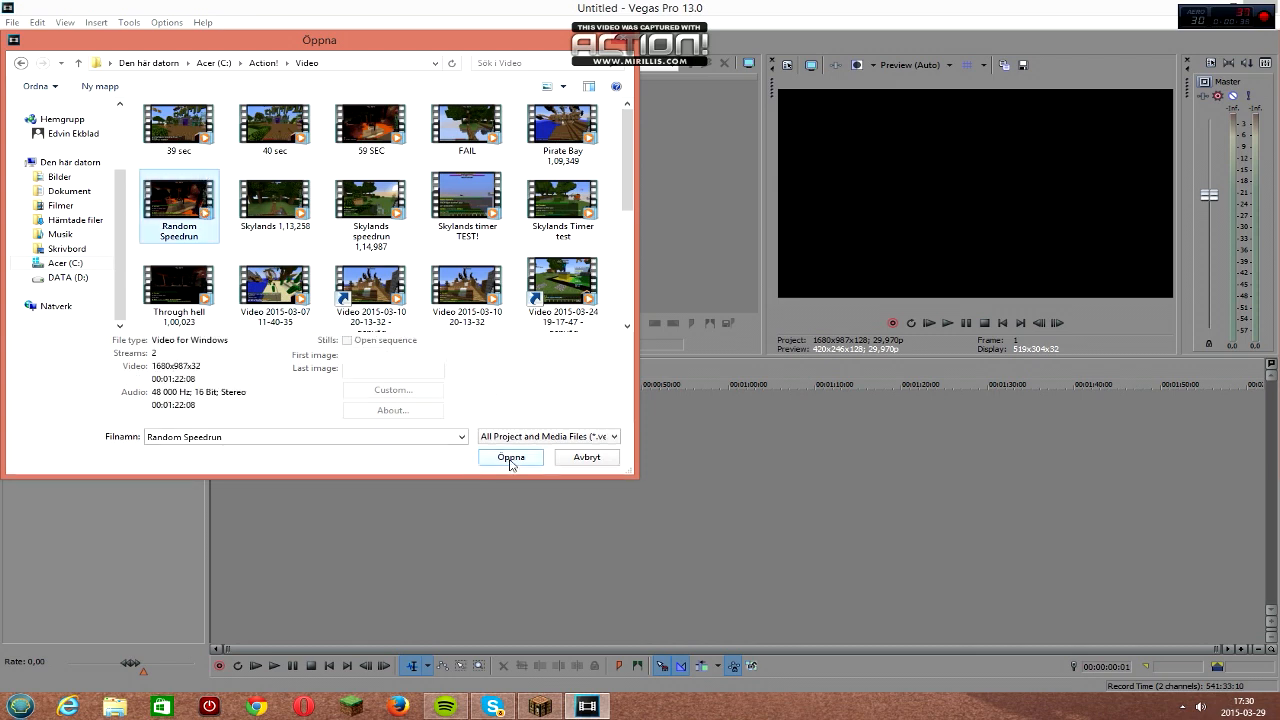
{"action": "left_click", "coordinate": [510, 456]}
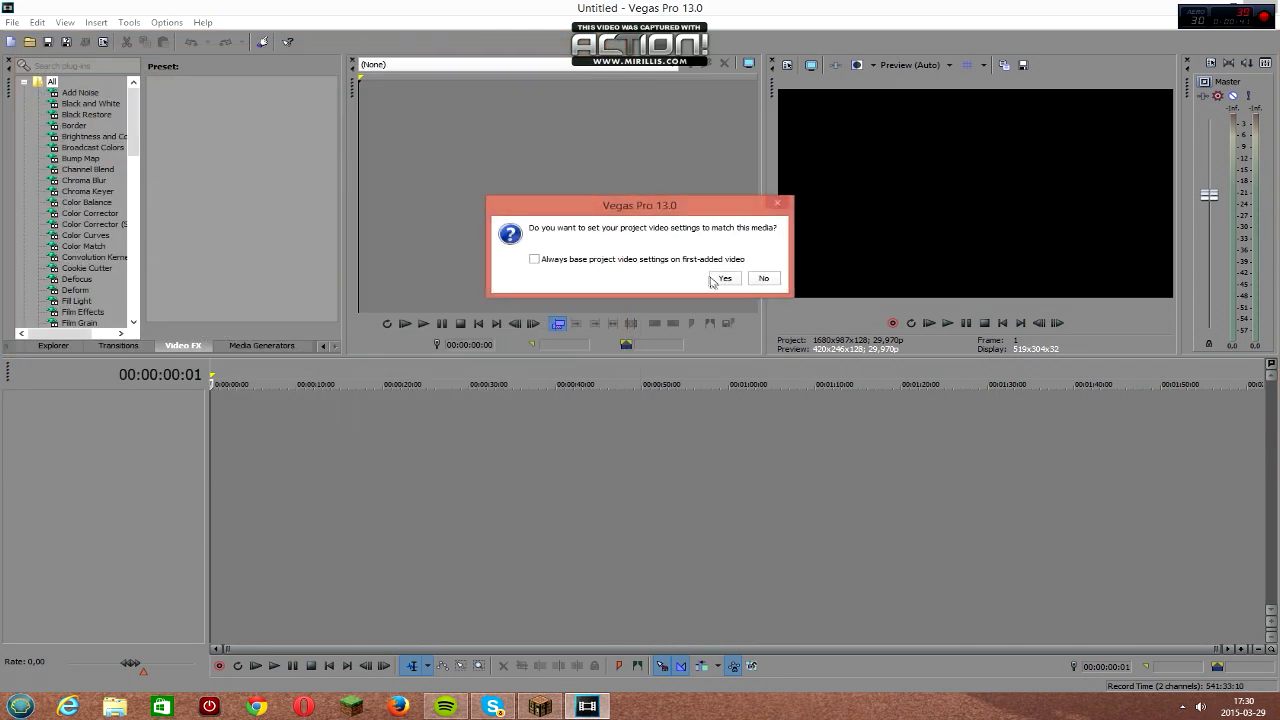
Match project video settings to the clip and place the playhead partway into it.
{"action": "left_click", "coordinate": [724, 276]}
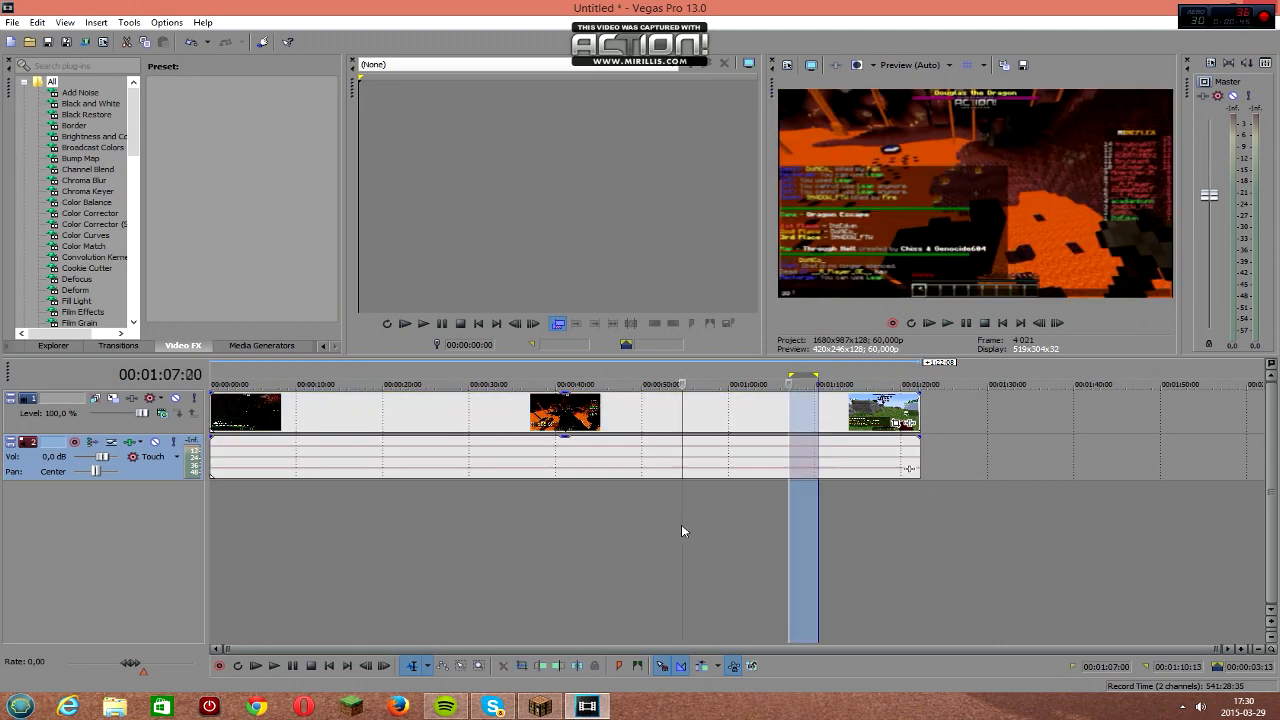
{"action": "left_click", "coordinate": [1060, 384]}
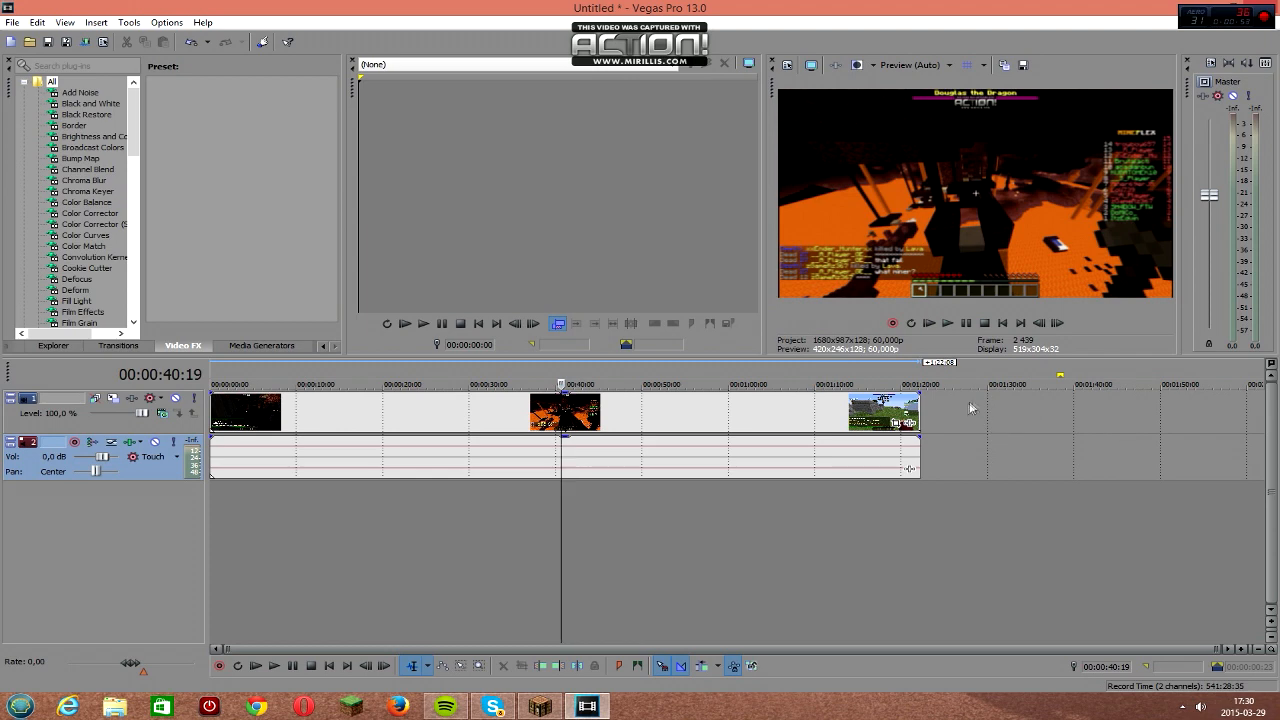
Insert a new empty video track above the speedrun clip.
{"action": "right_click", "coordinate": [970, 406]}
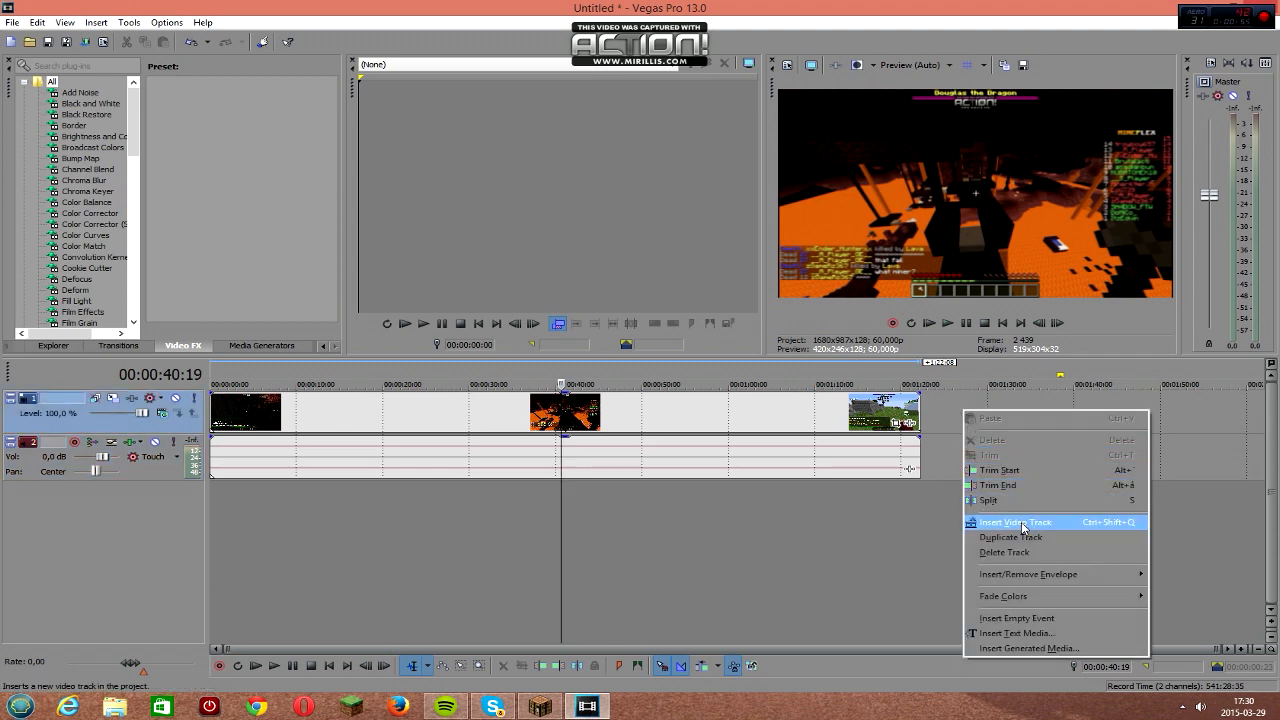
{"action": "left_click", "coordinate": [1016, 522]}
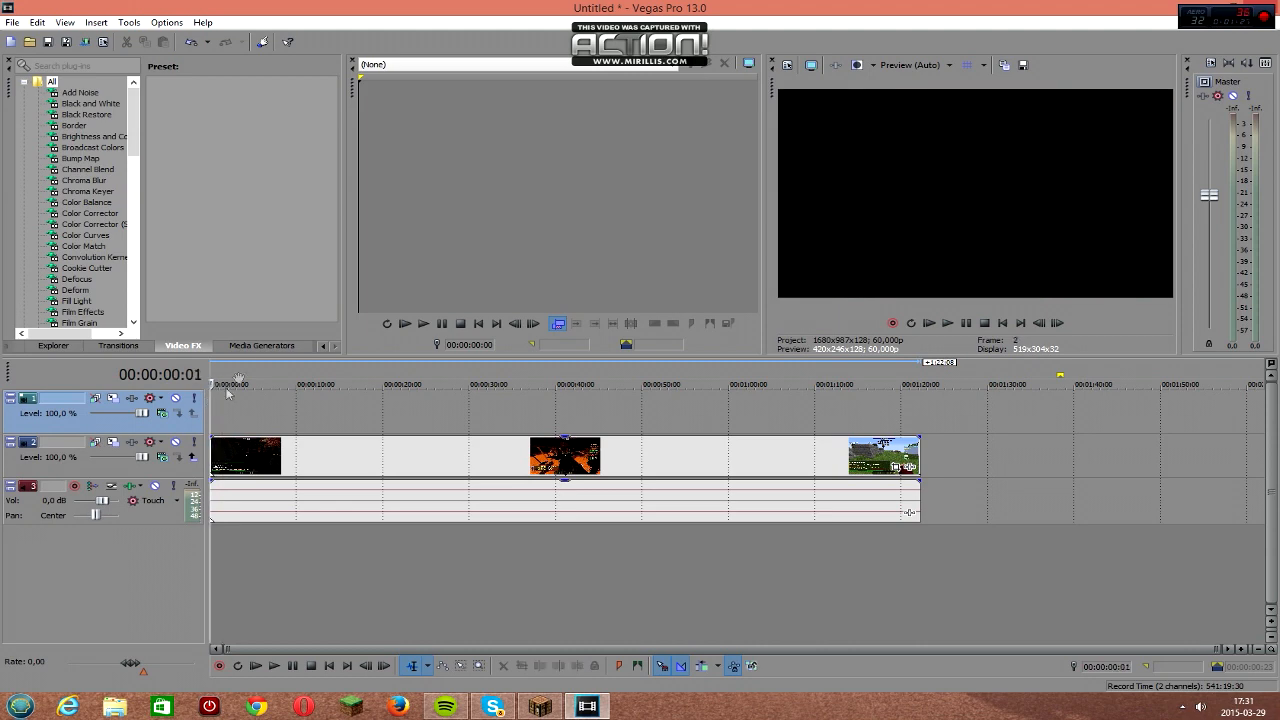
{"action": "mouse_move", "coordinate": [362, 400]}
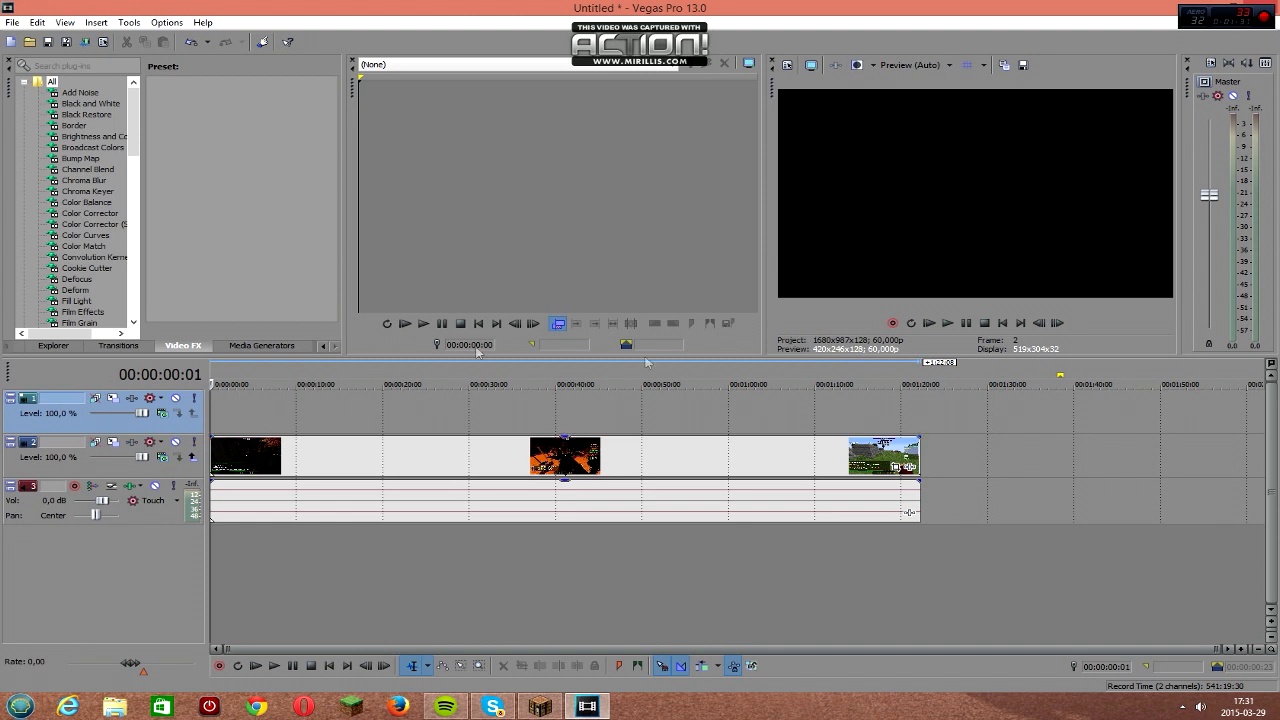
{"action": "mouse_move", "coordinate": [712, 428]}
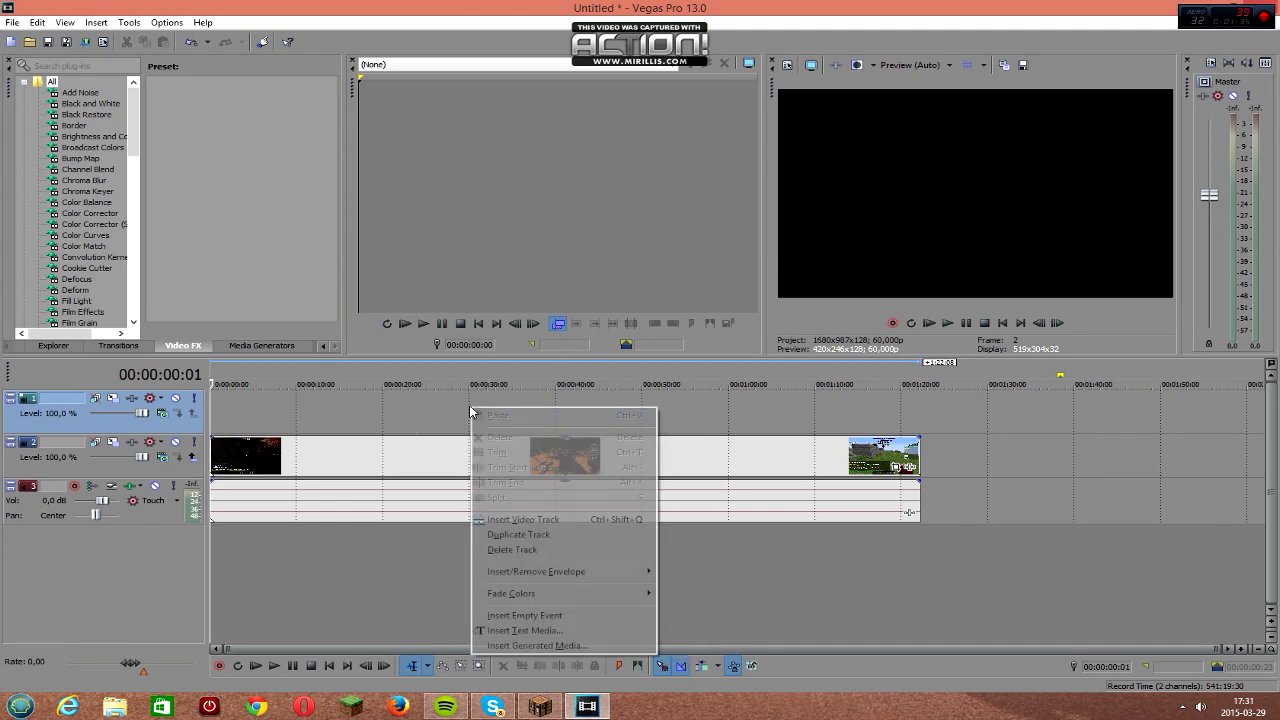
{"action": "mouse_move", "coordinate": [524, 630]}
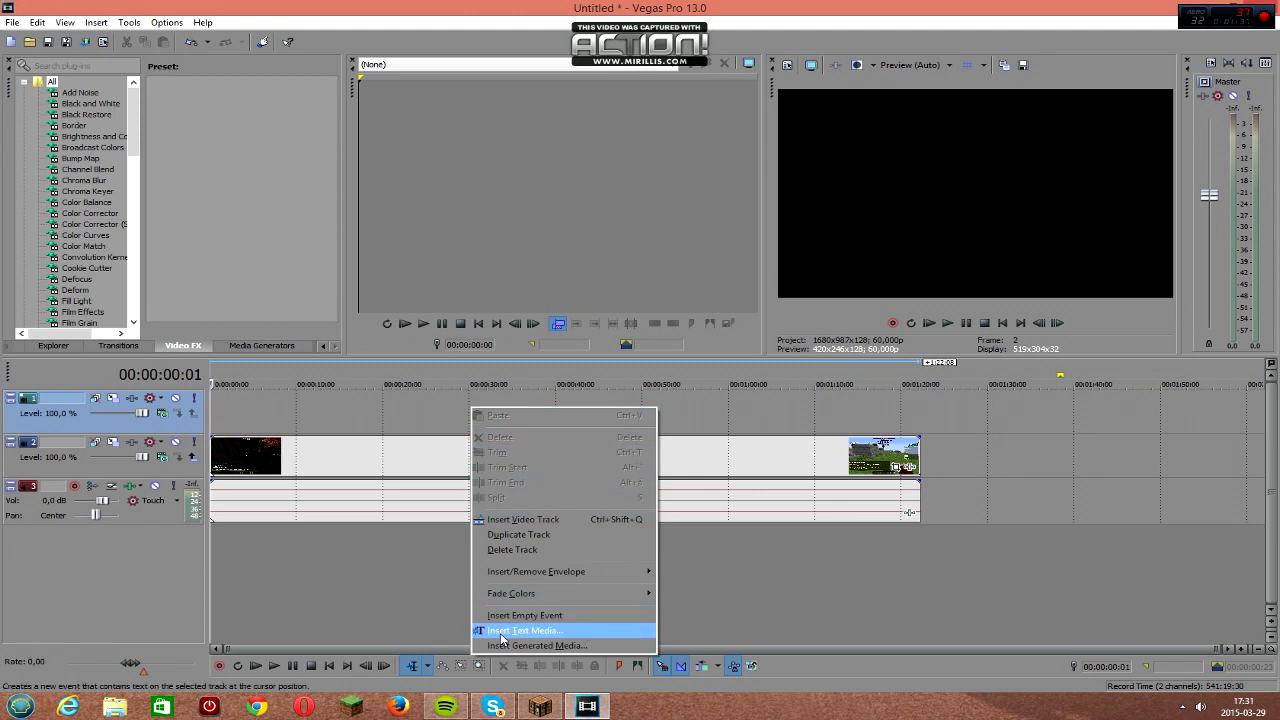
{"action": "mouse_move", "coordinate": [504, 616]}
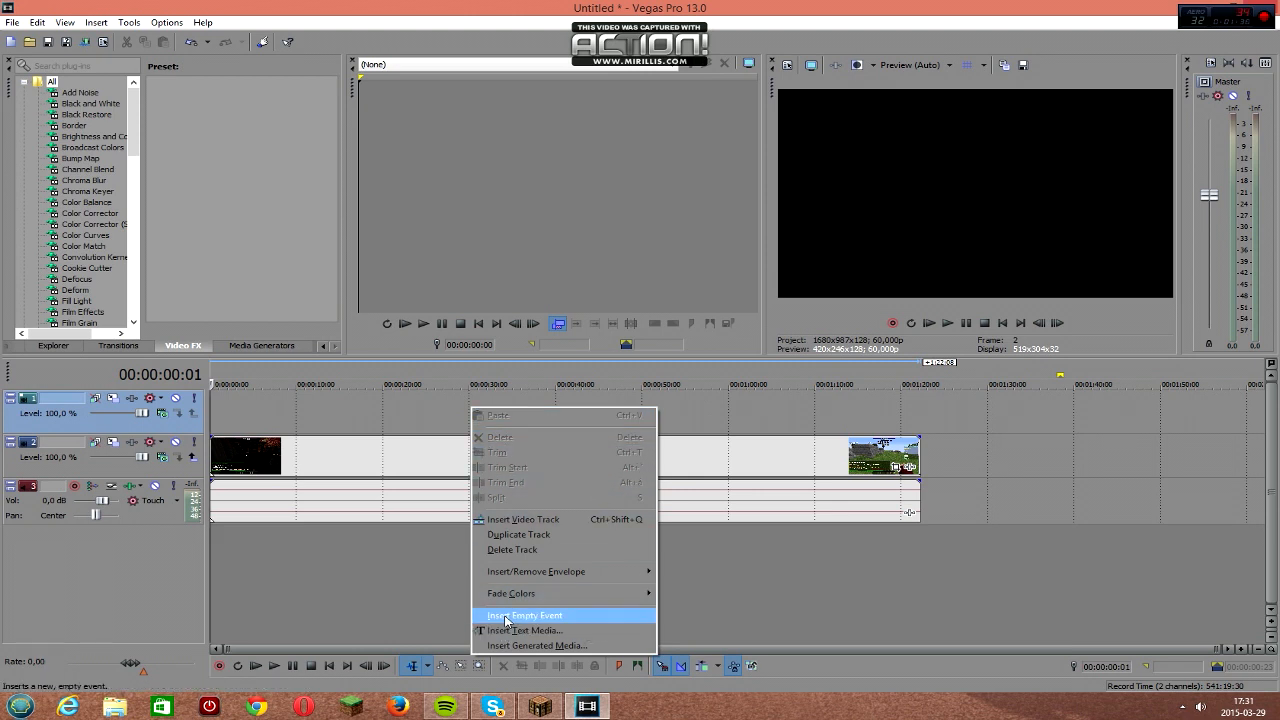
Insert a text media event on the empty top track.
{"action": "left_click", "coordinate": [534, 644]}
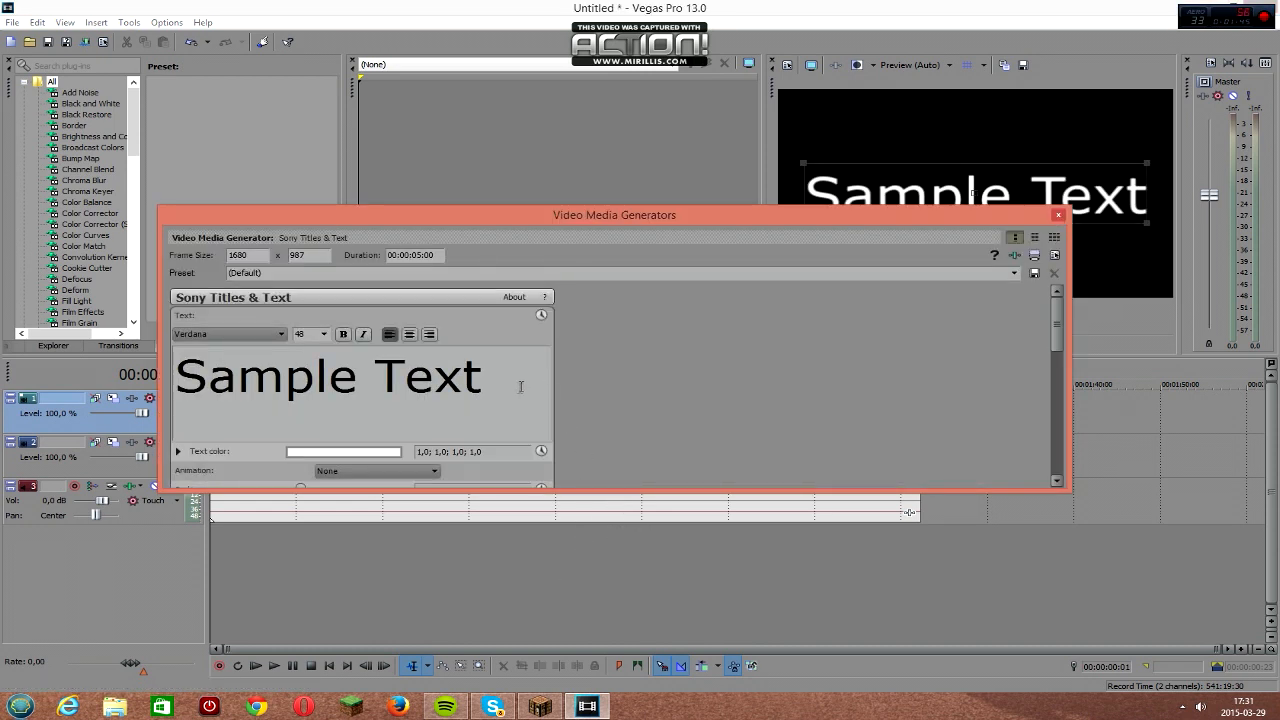
Clear the Sample Text, set the event duration to 10:00:00:00 and close the generator.
{"action": "key", "text": "ctrl+a"}
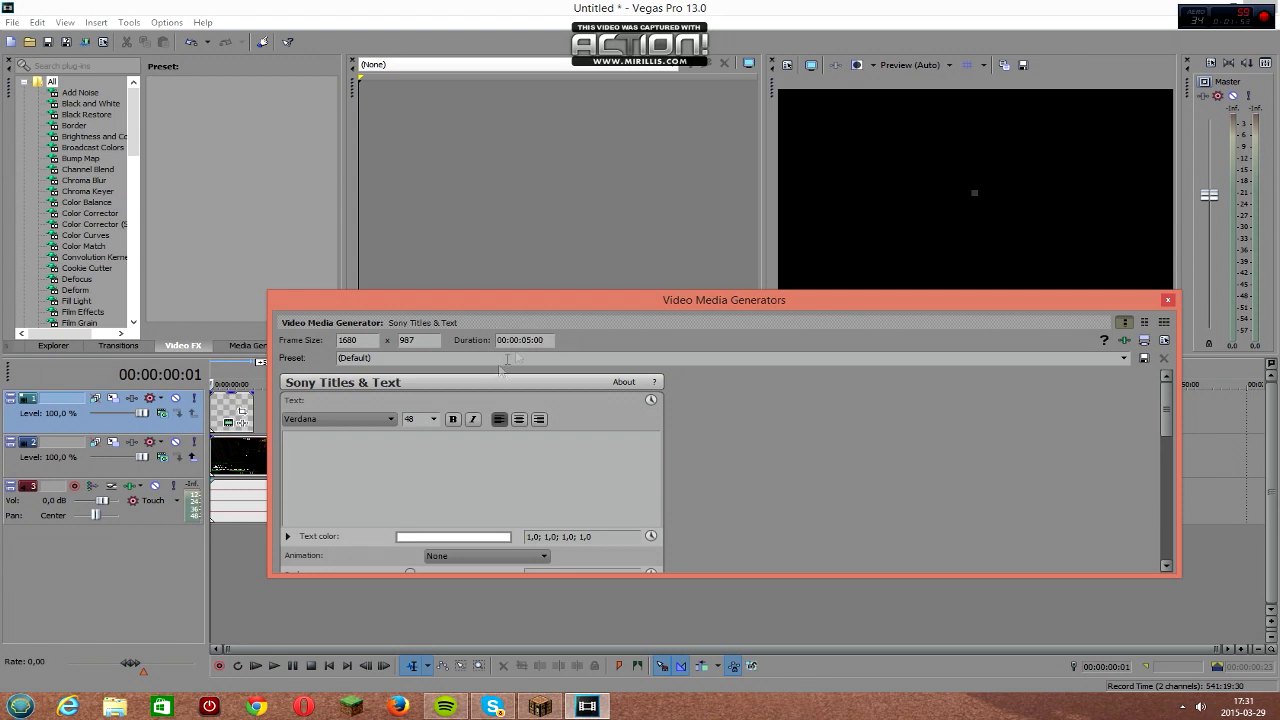
{"action": "mouse_move", "coordinate": [508, 278]}
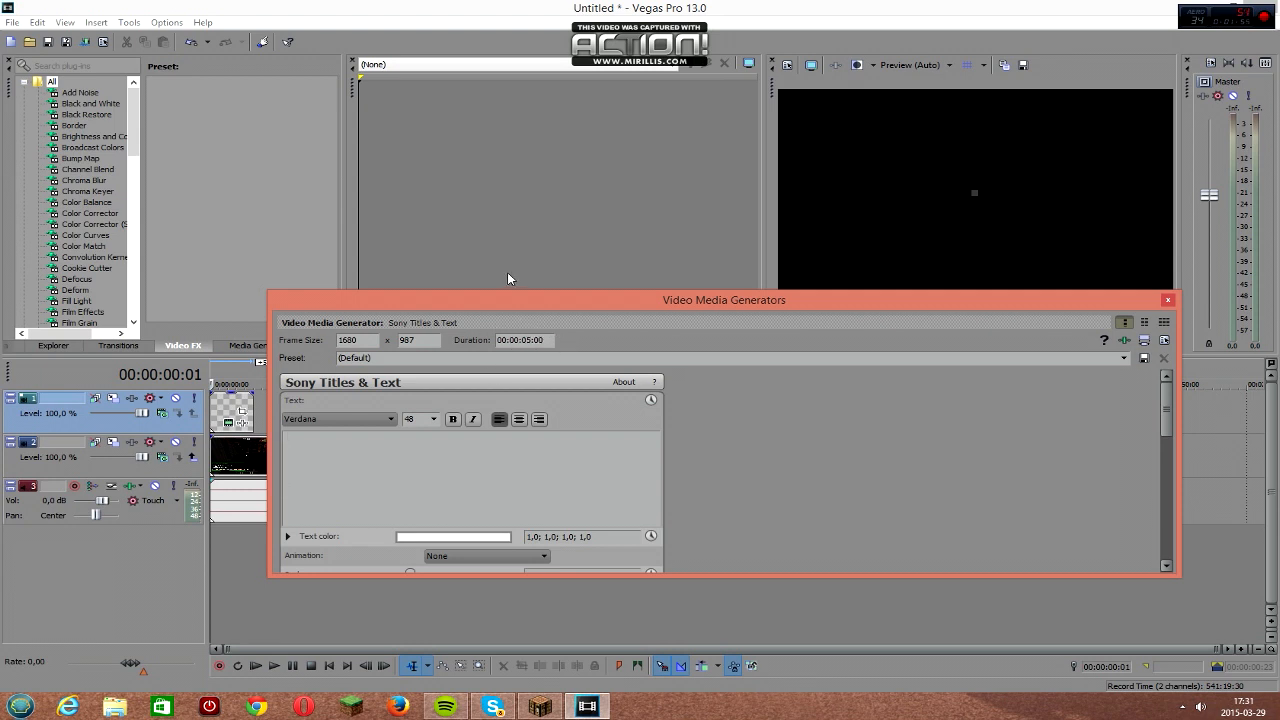
{"action": "left_click", "coordinate": [504, 340]}
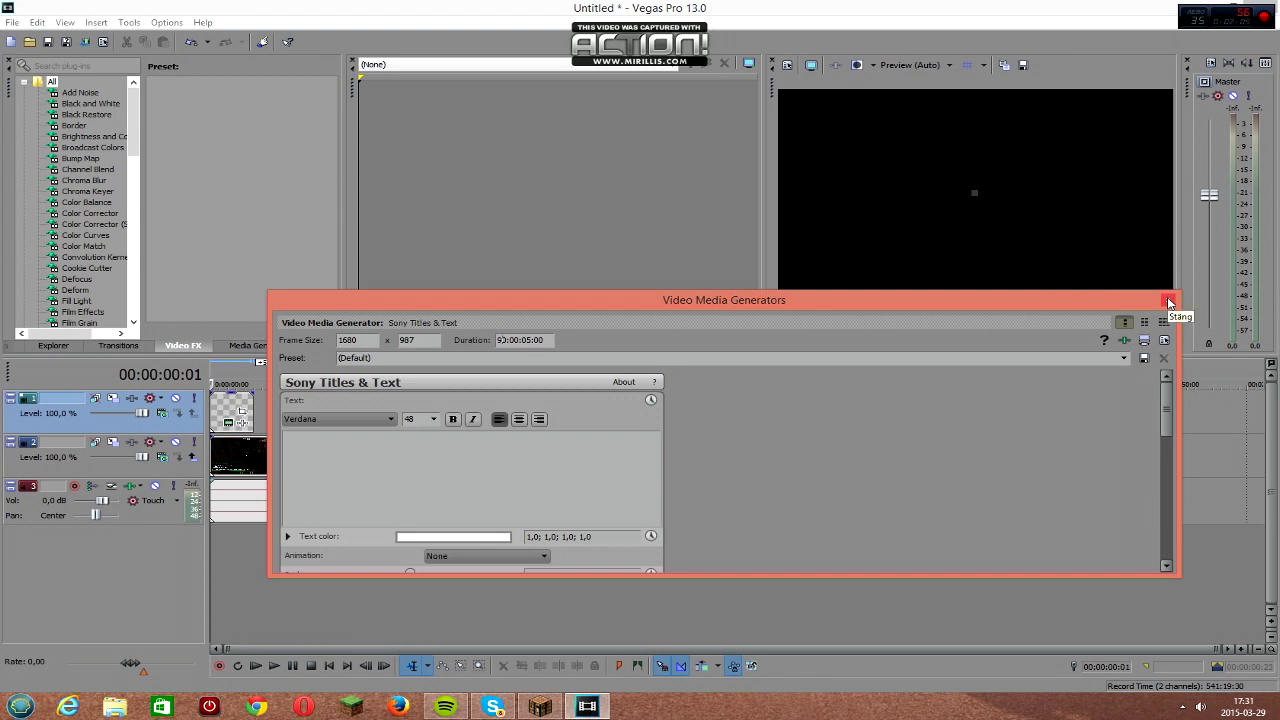
{"action": "left_click", "coordinate": [1168, 300]}
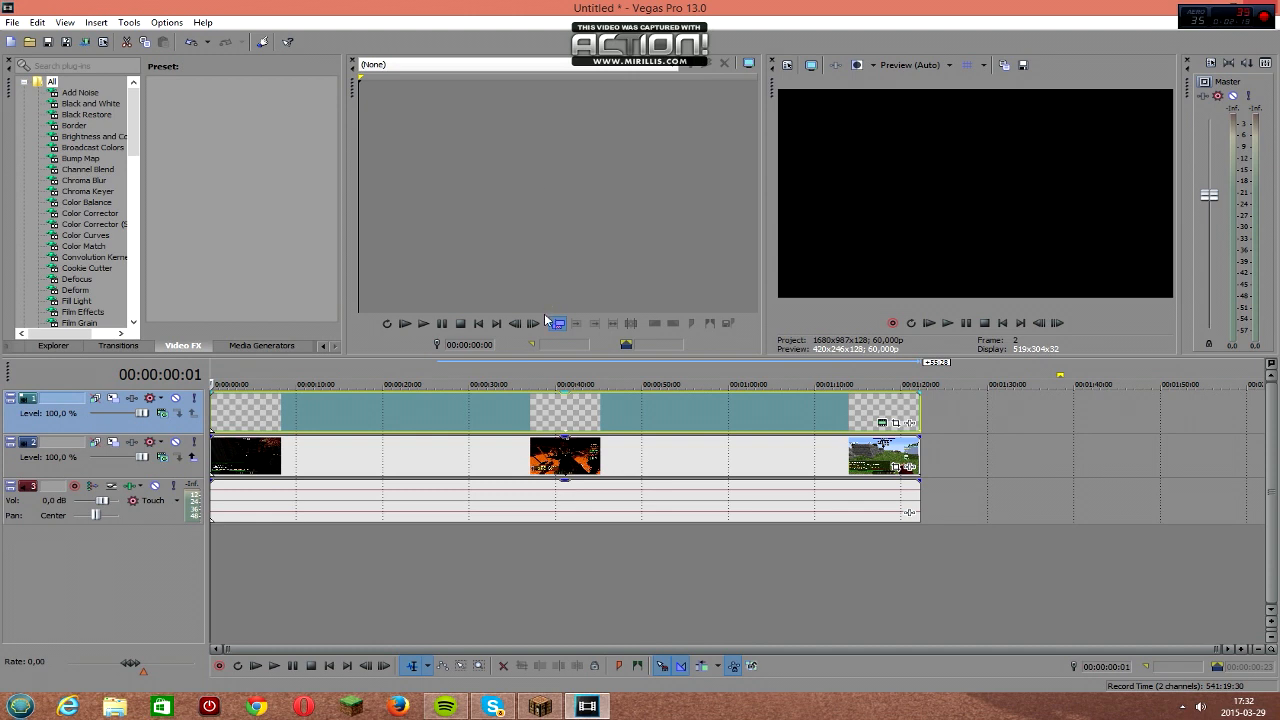
{"action": "mouse_move", "coordinate": [492, 404]}
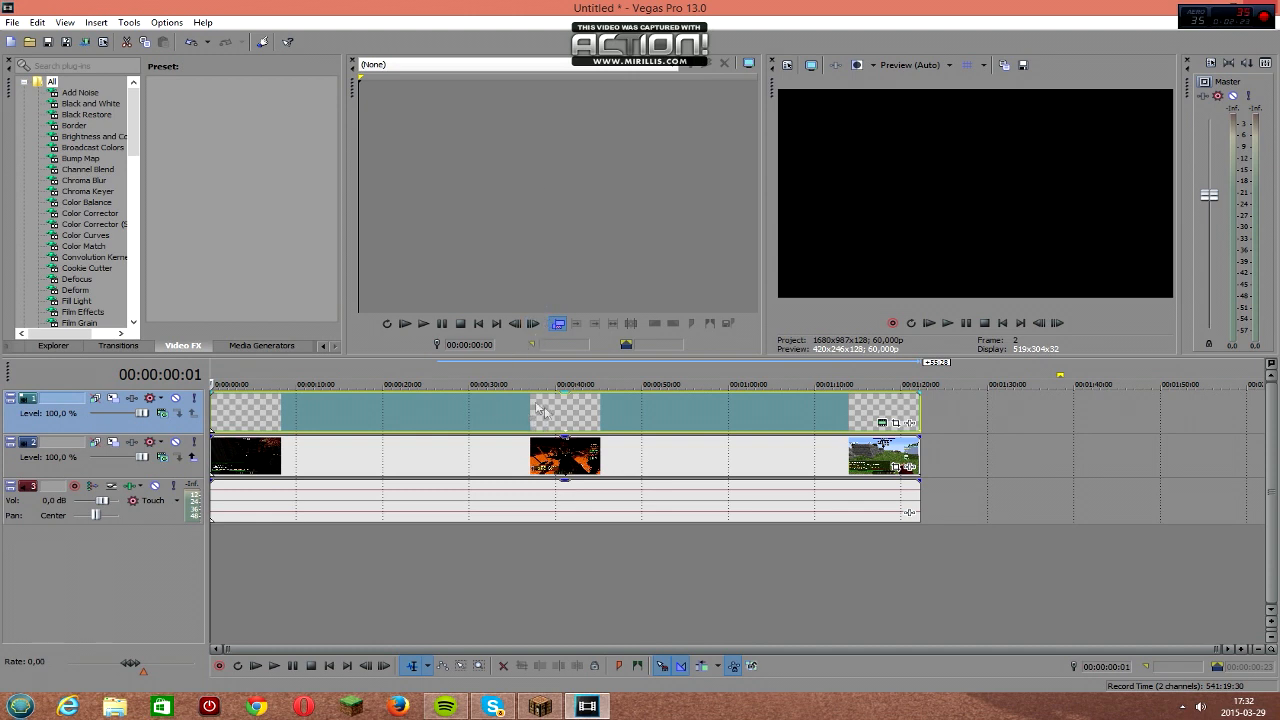
{"action": "mouse_move", "coordinate": [784, 404]}
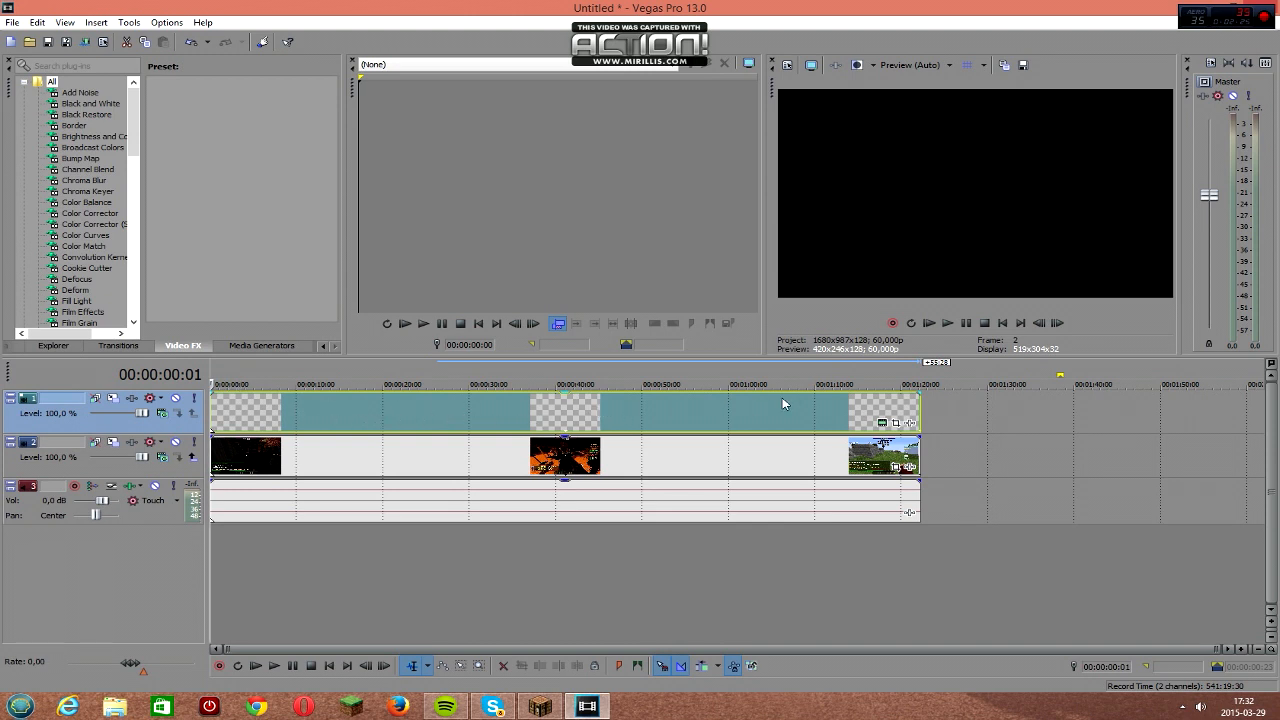
{"action": "mouse_move", "coordinate": [524, 412]}
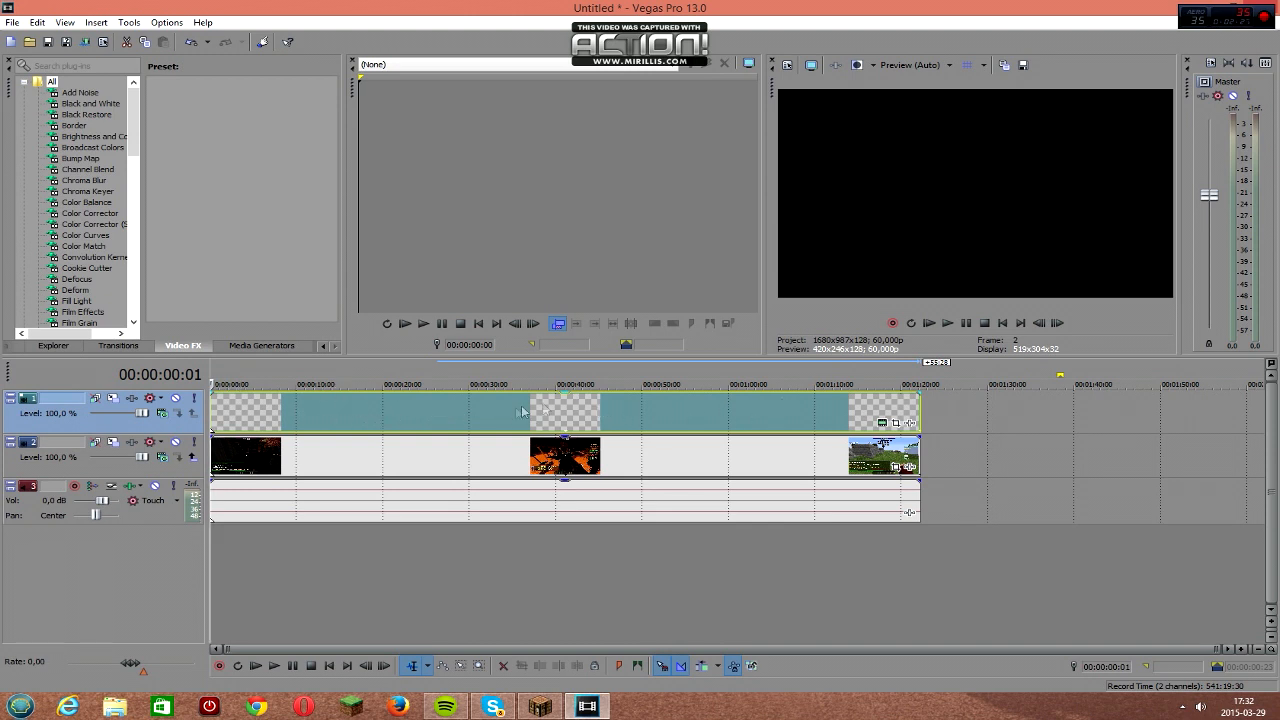
{"action": "mouse_move", "coordinate": [462, 414]}
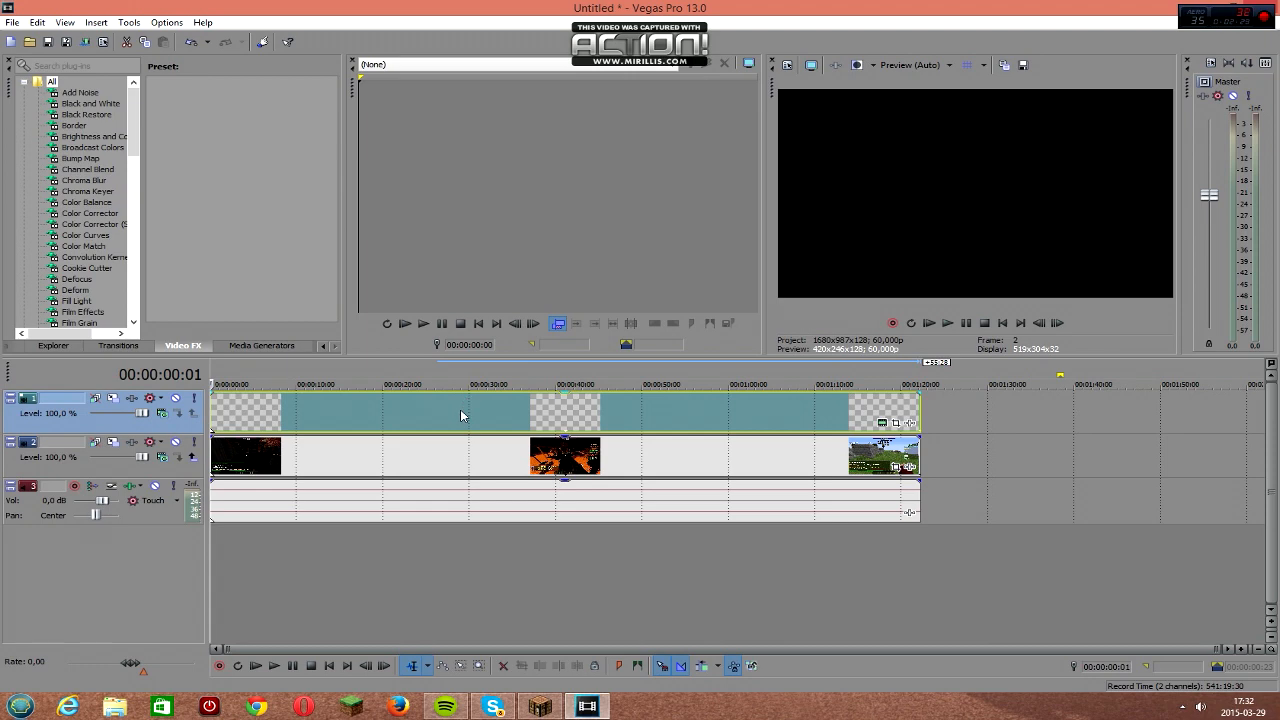
Apply the Sony Timecode effect to the text event through Media FX.
{"action": "right_click", "coordinate": [464, 414]}
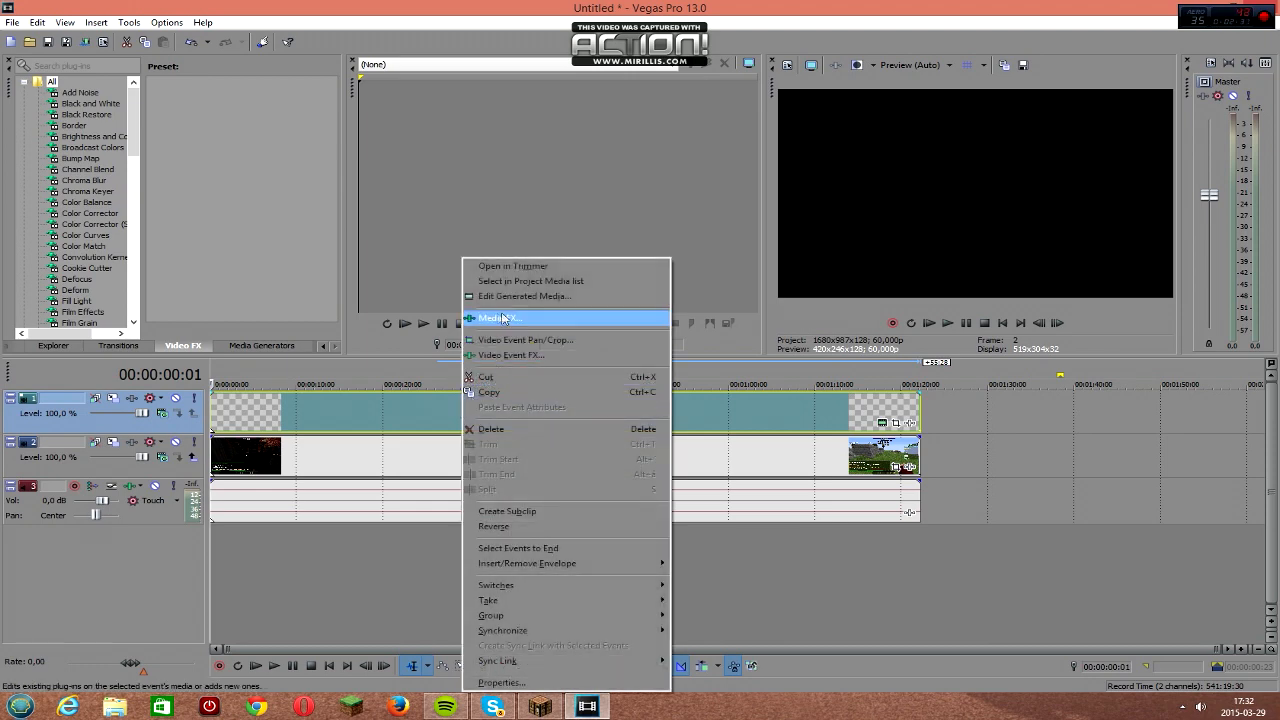
{"action": "left_click", "coordinate": [500, 316]}
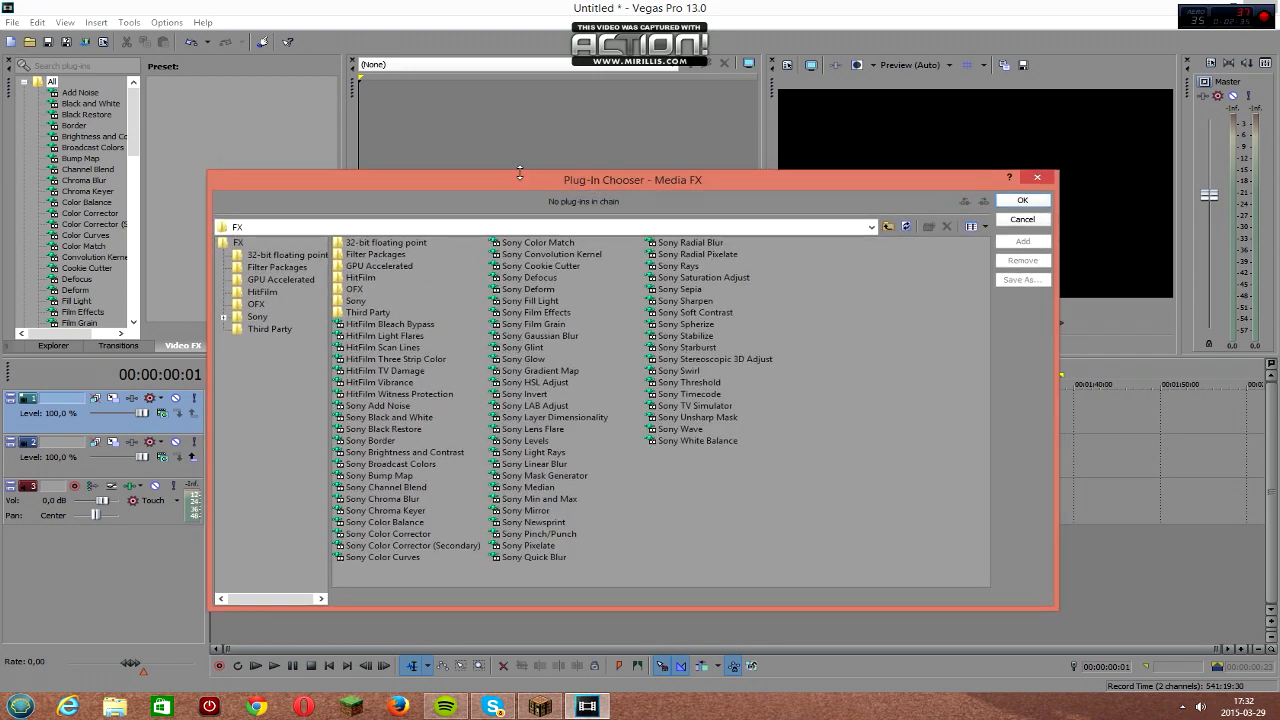
{"action": "mouse_move", "coordinate": [722, 370]}
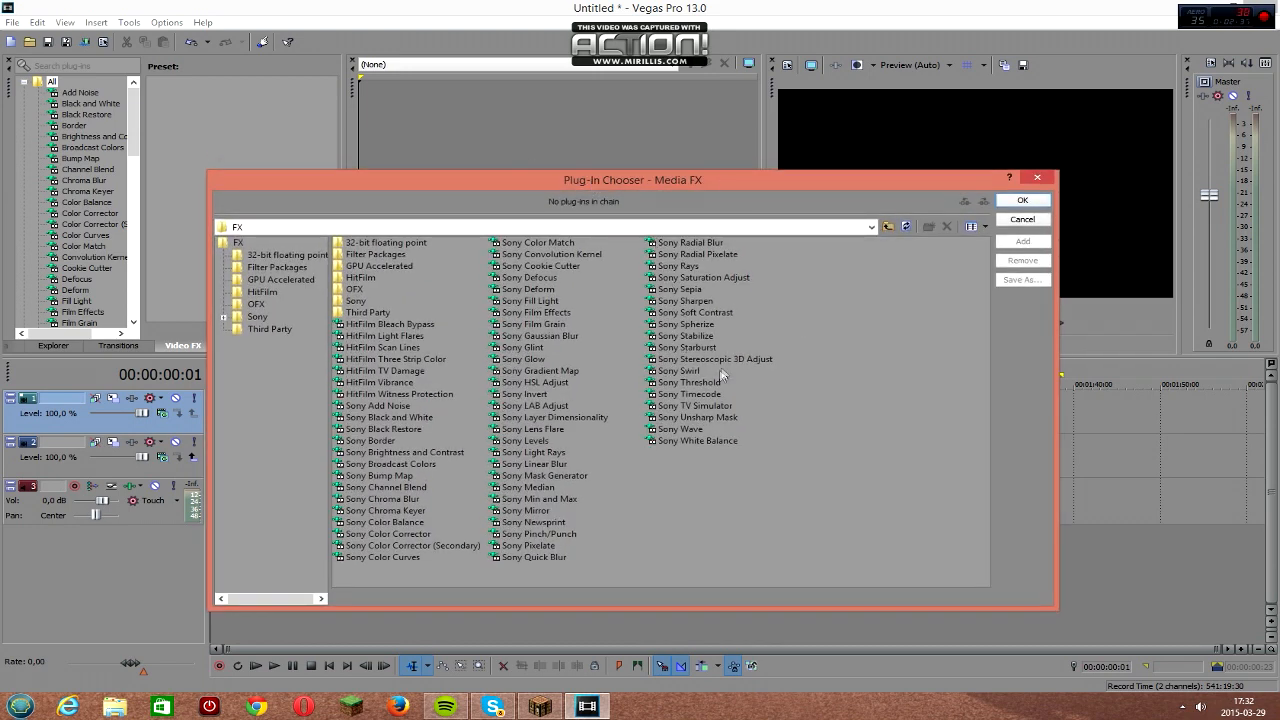
{"action": "left_click", "coordinate": [688, 394]}
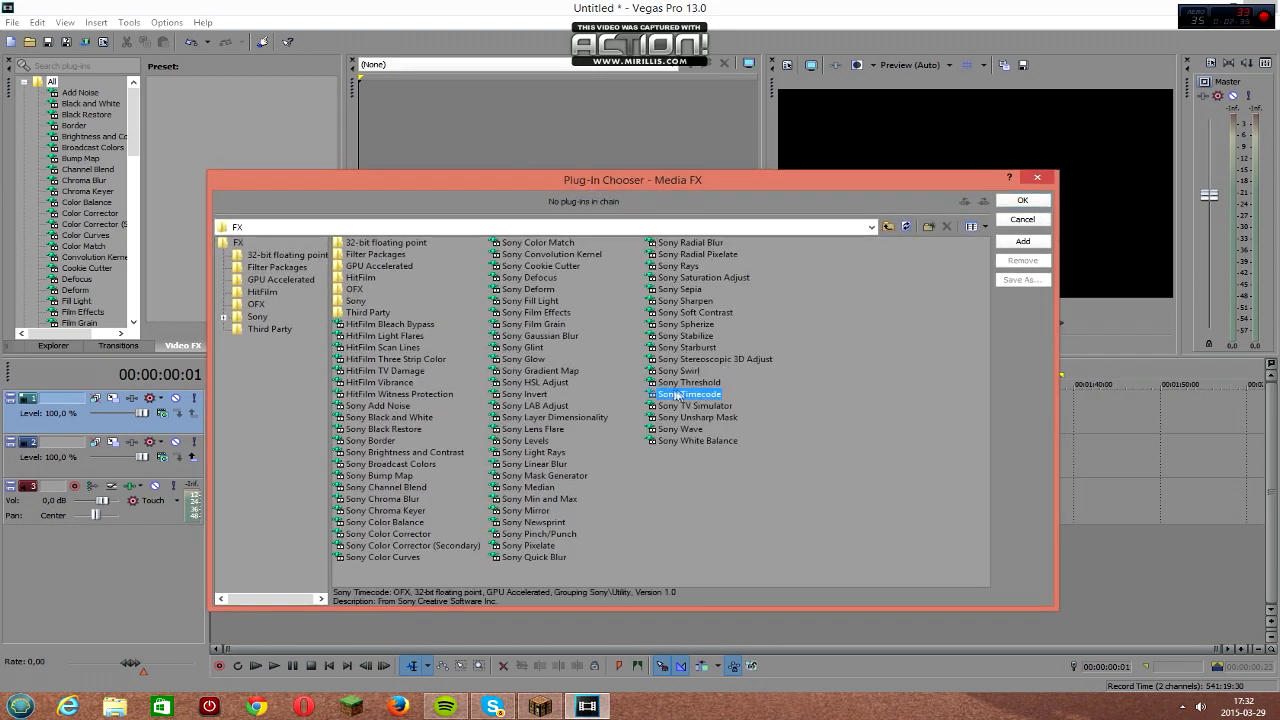
{"action": "mouse_move", "coordinate": [1024, 208]}
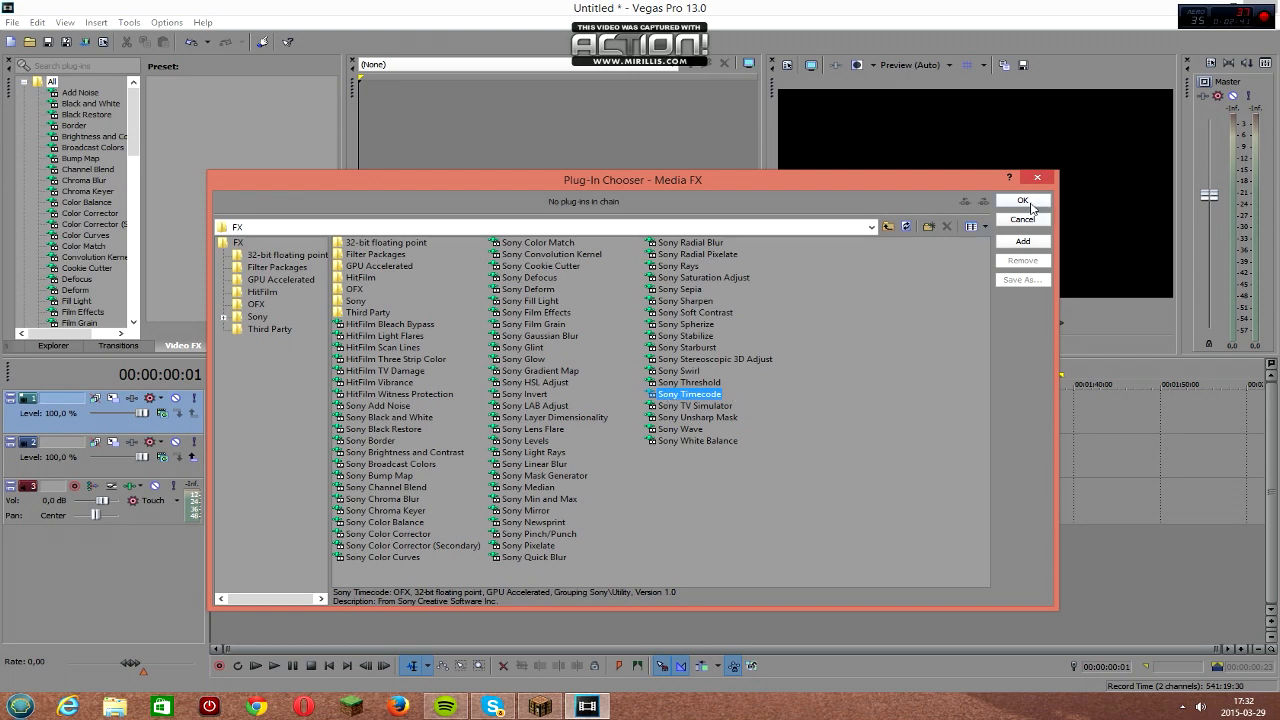
{"action": "left_click", "coordinate": [1022, 200]}
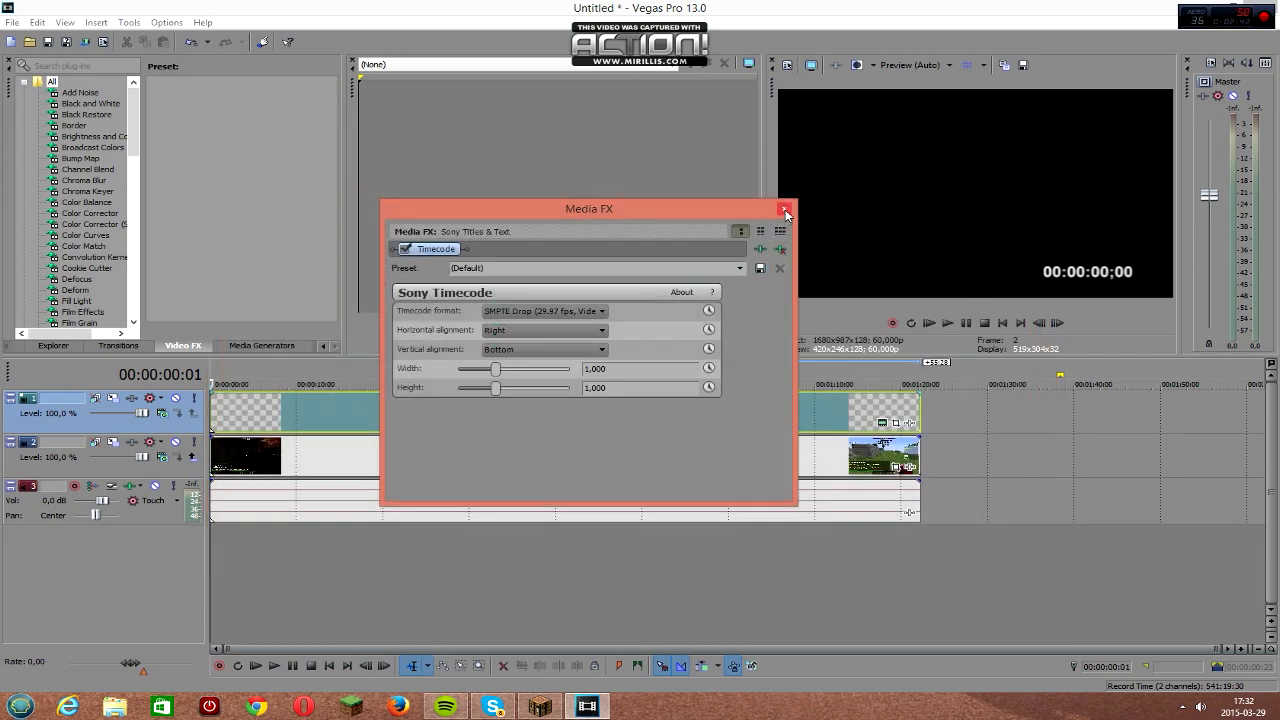
Close the timecode settings and play the preview to check the timer overlay.
{"action": "left_click", "coordinate": [784, 208]}
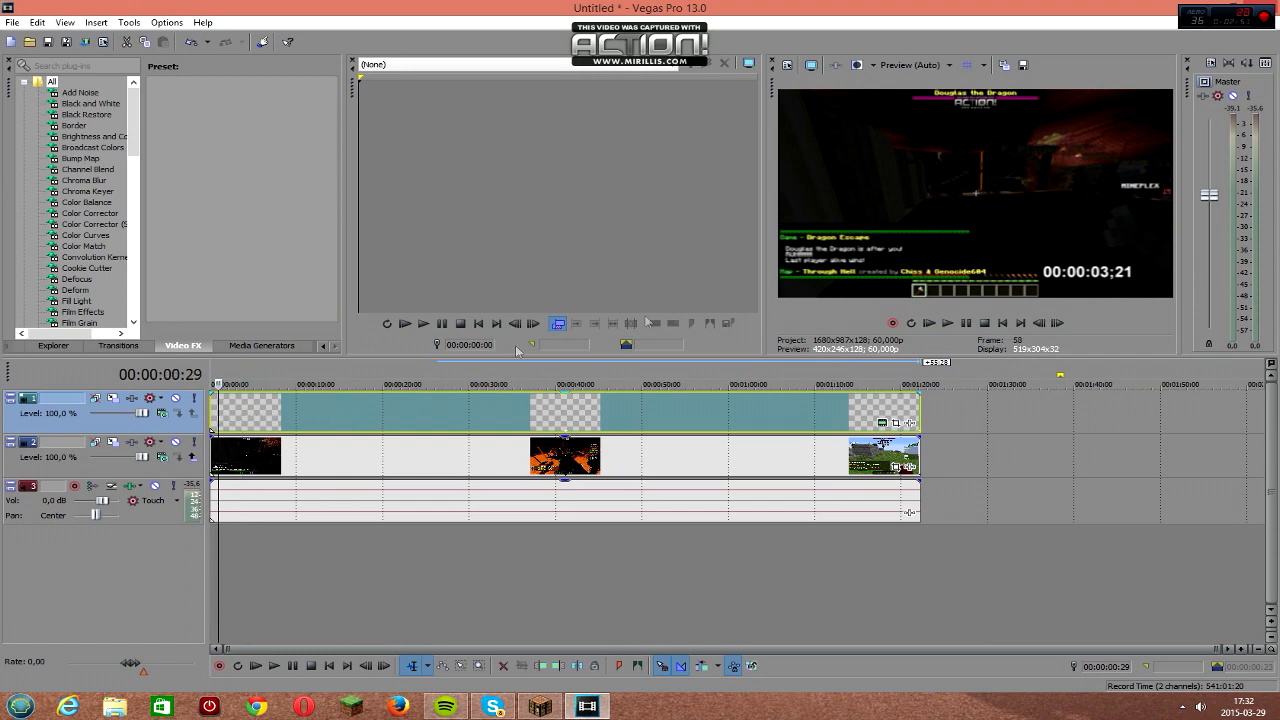
{"action": "left_click", "coordinate": [946, 322]}
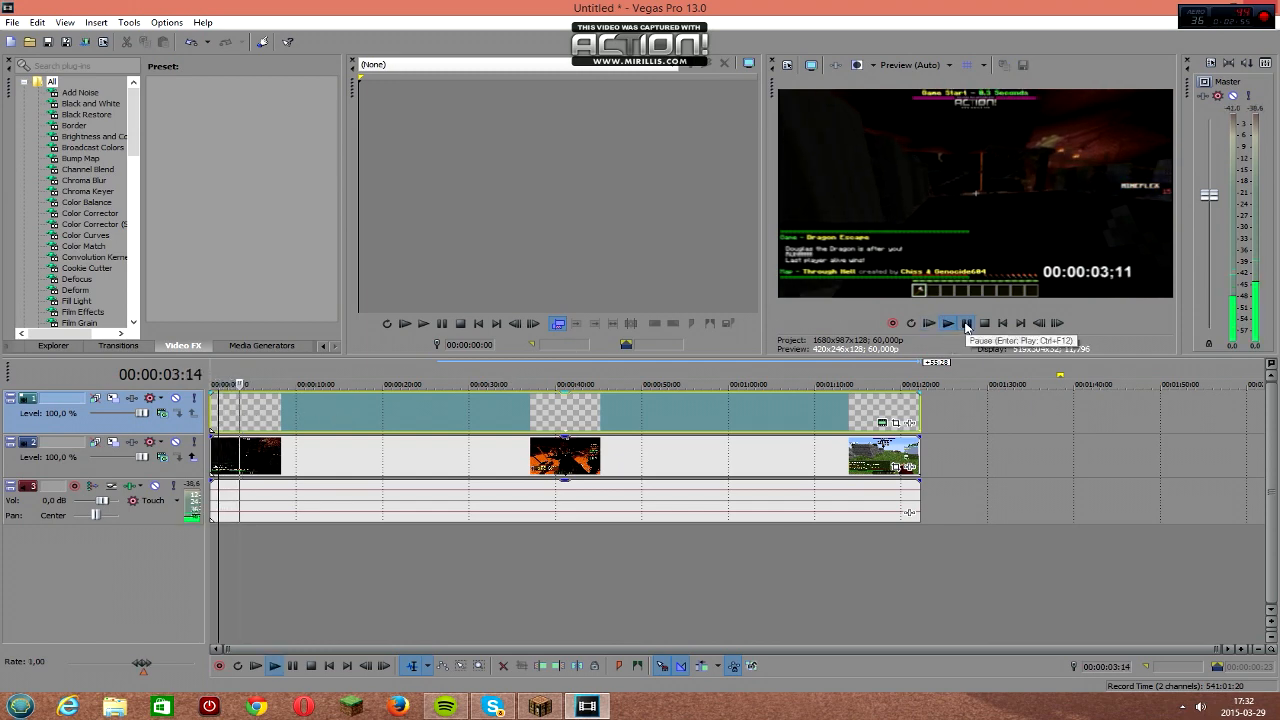
{"action": "left_click", "coordinate": [948, 322]}
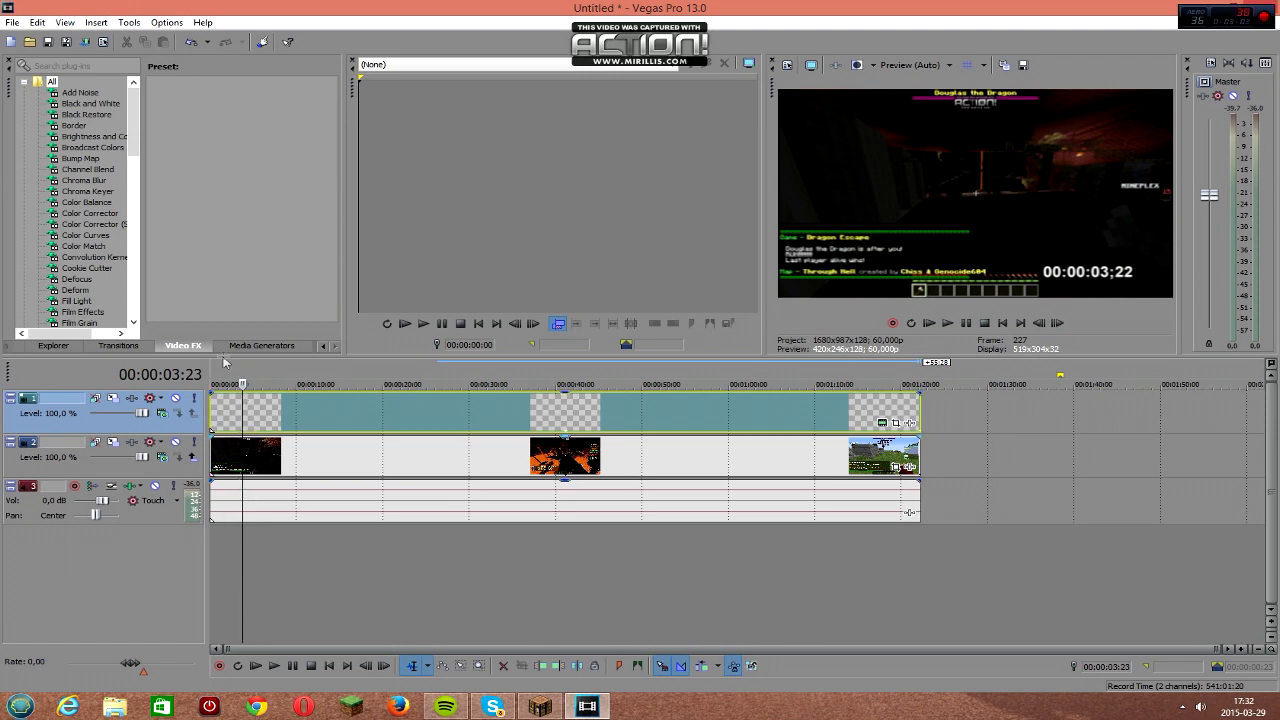
{"action": "mouse_move", "coordinate": [364, 388]}
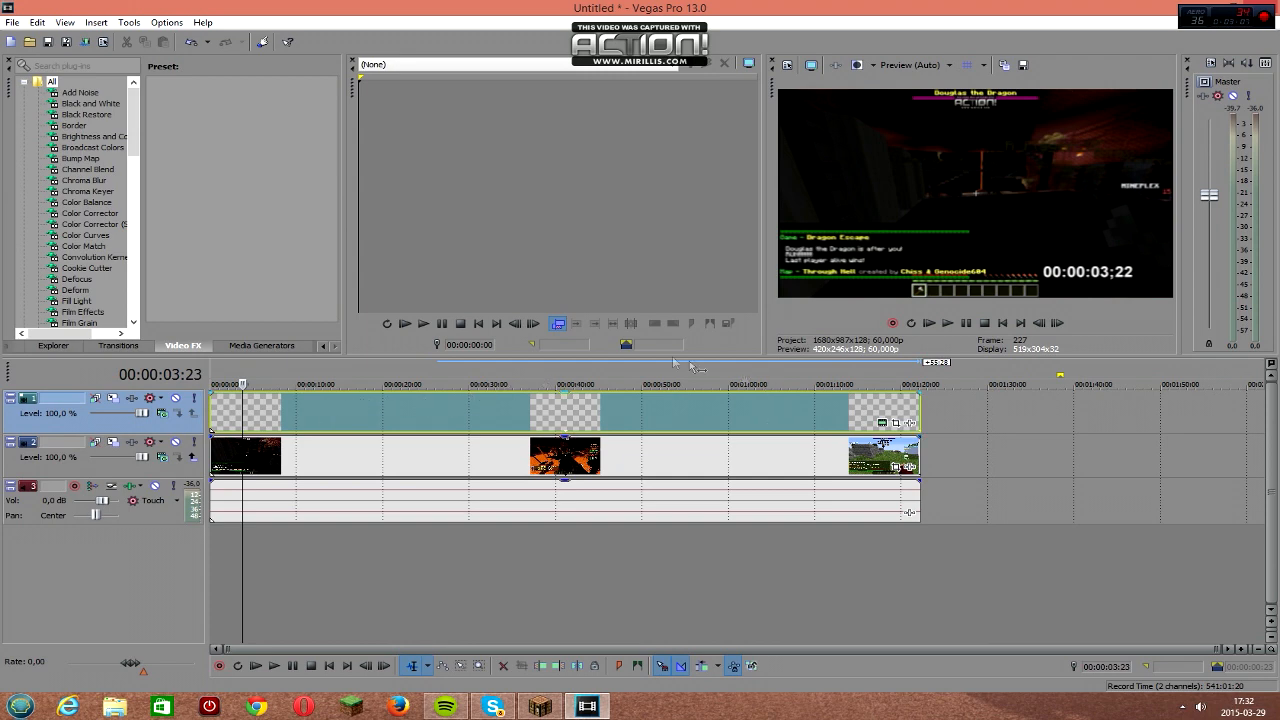
Add a velocity envelope to the timecode text event.
{"action": "right_click", "coordinate": [410, 410]}
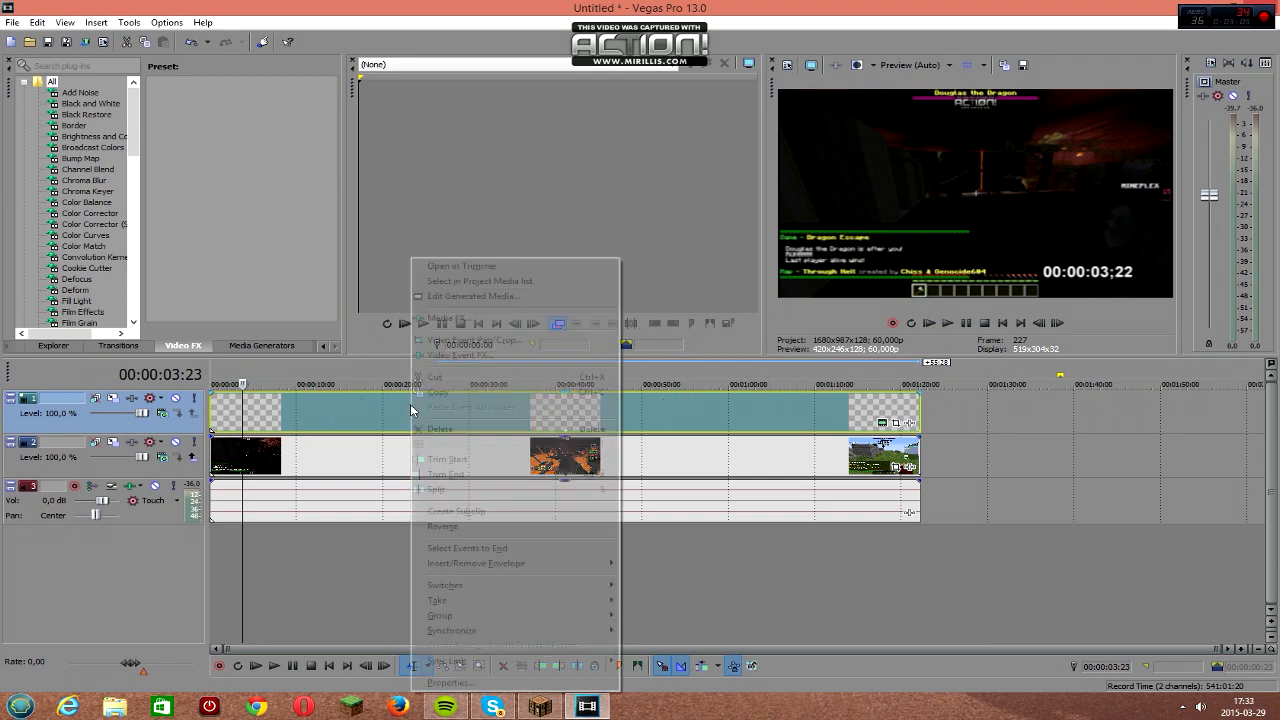
{"action": "mouse_move", "coordinate": [476, 564]}
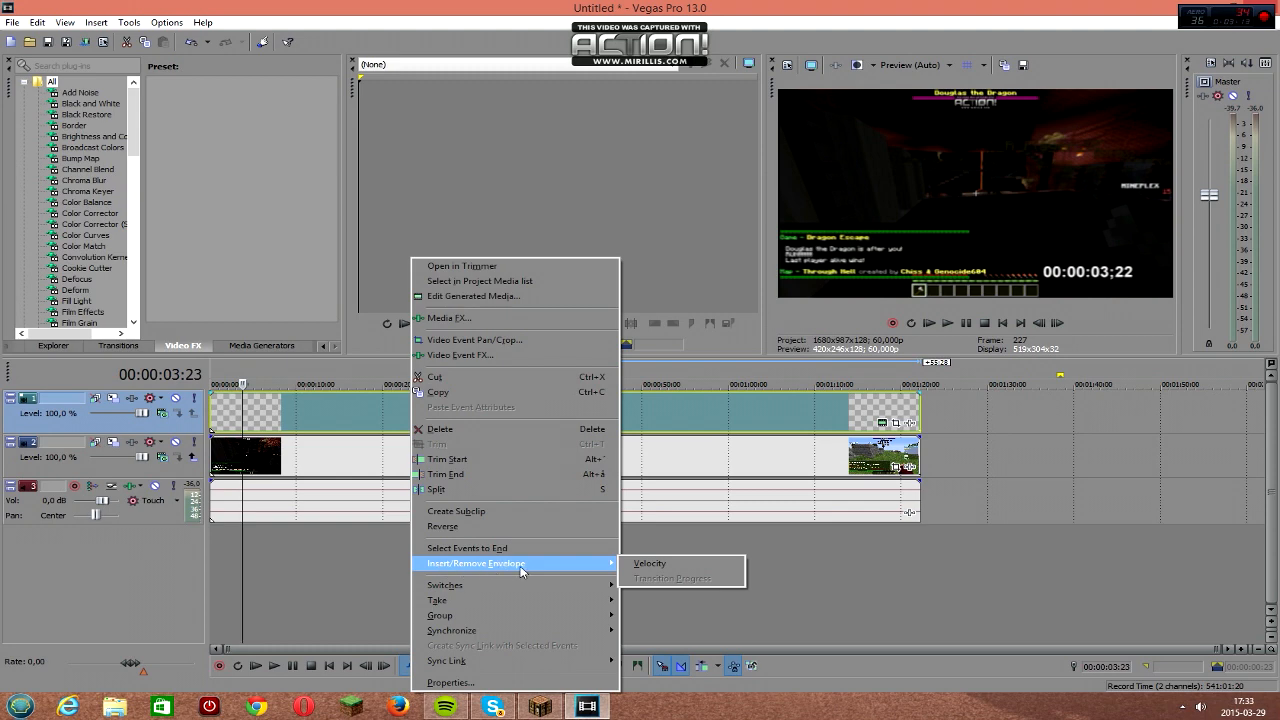
{"action": "mouse_move", "coordinate": [628, 564]}
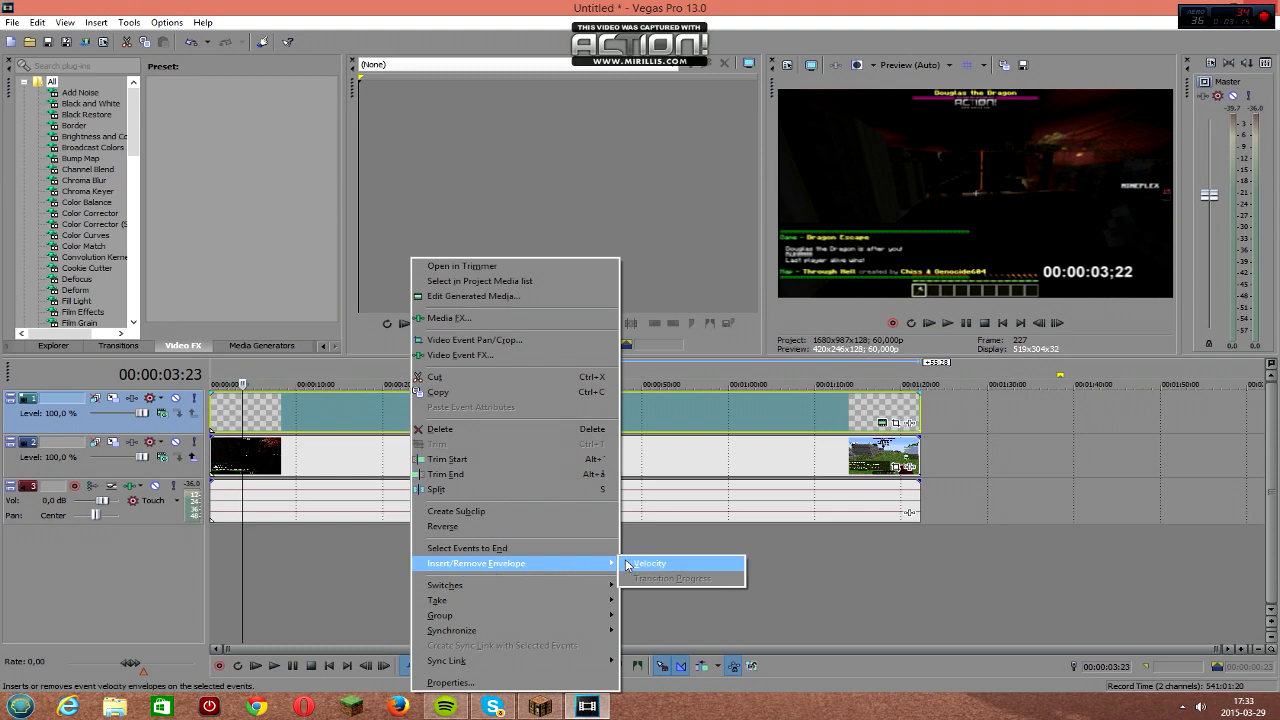
{"action": "left_click", "coordinate": [648, 564]}
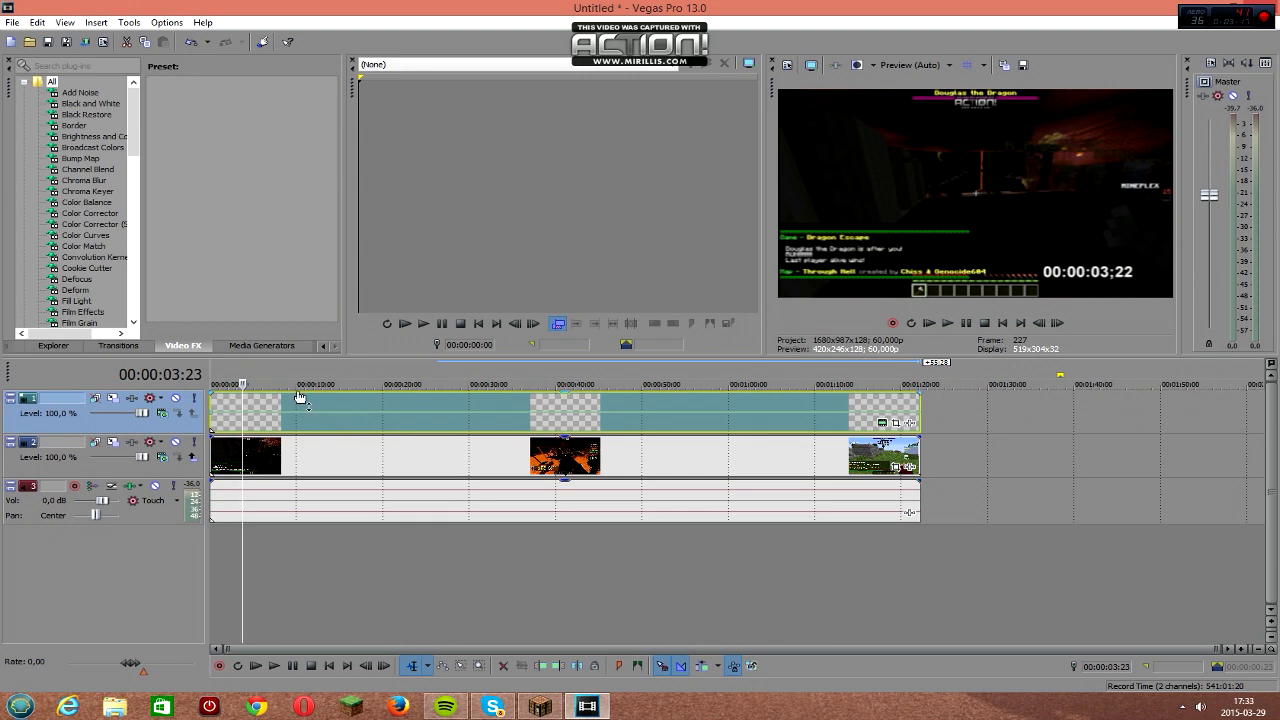
{"action": "mouse_move", "coordinate": [298, 414]}
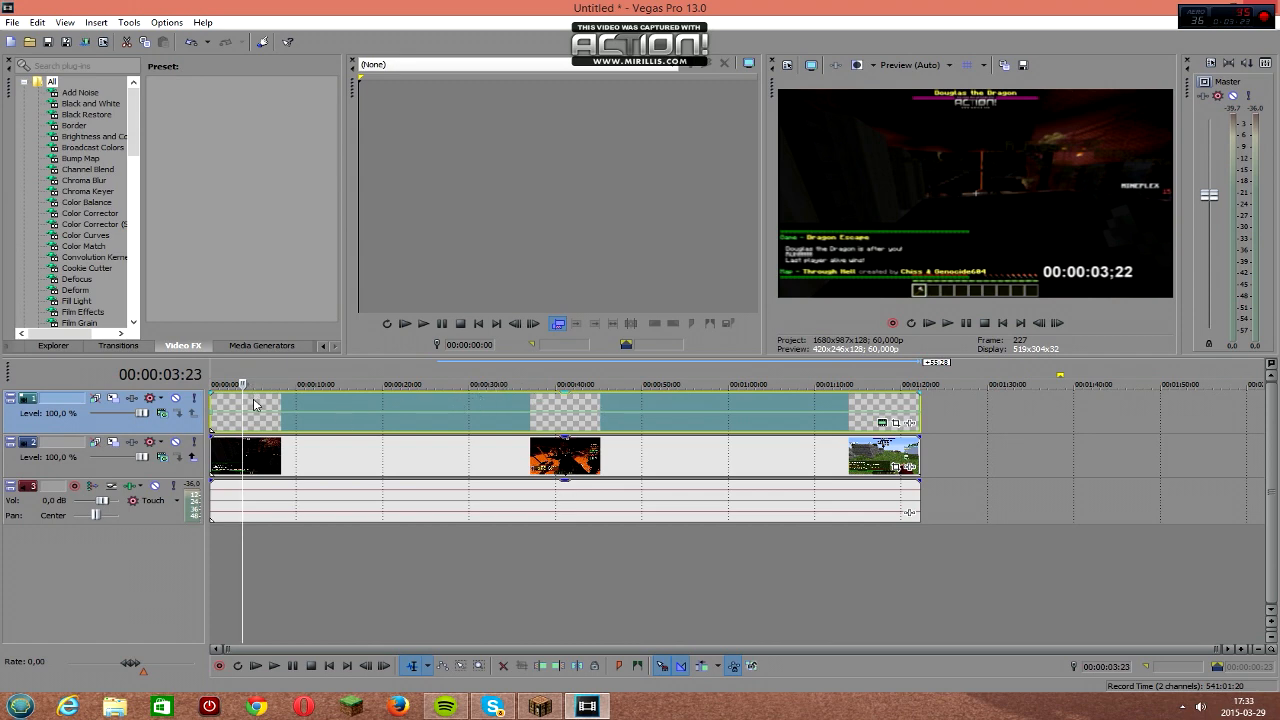
{"action": "mouse_move", "coordinate": [242, 418]}
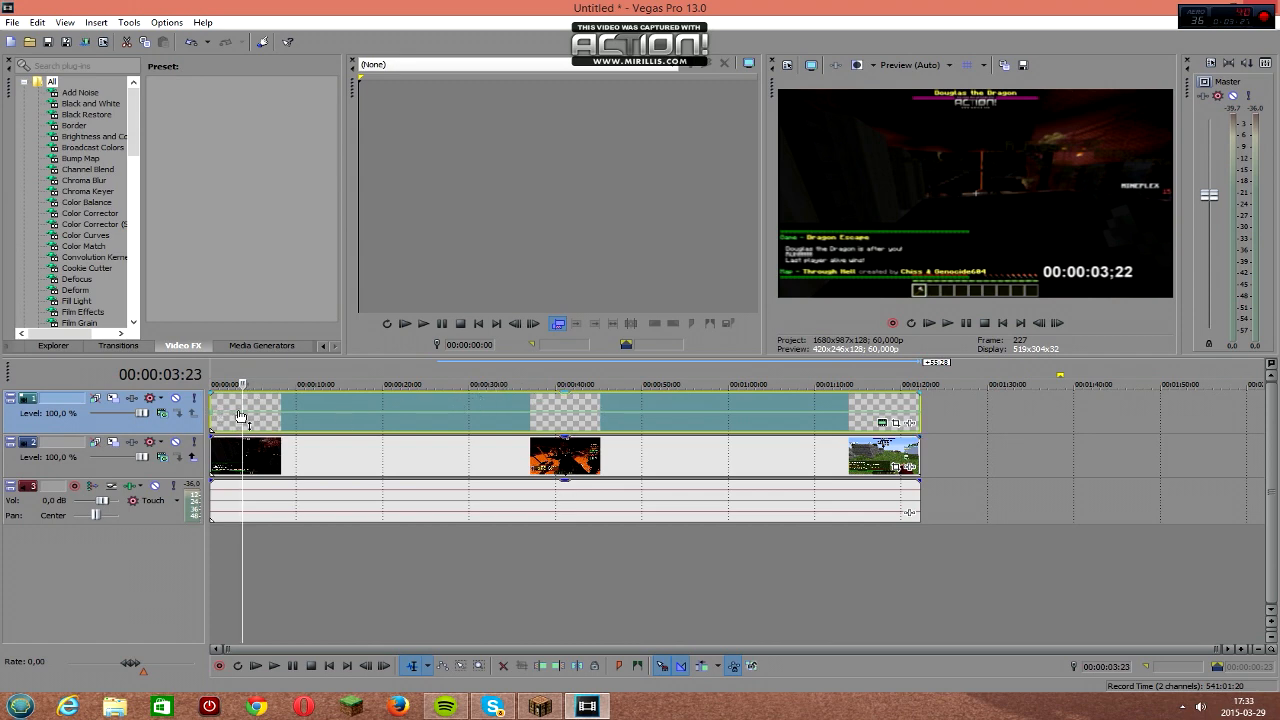
{"action": "mouse_move", "coordinate": [244, 414]}
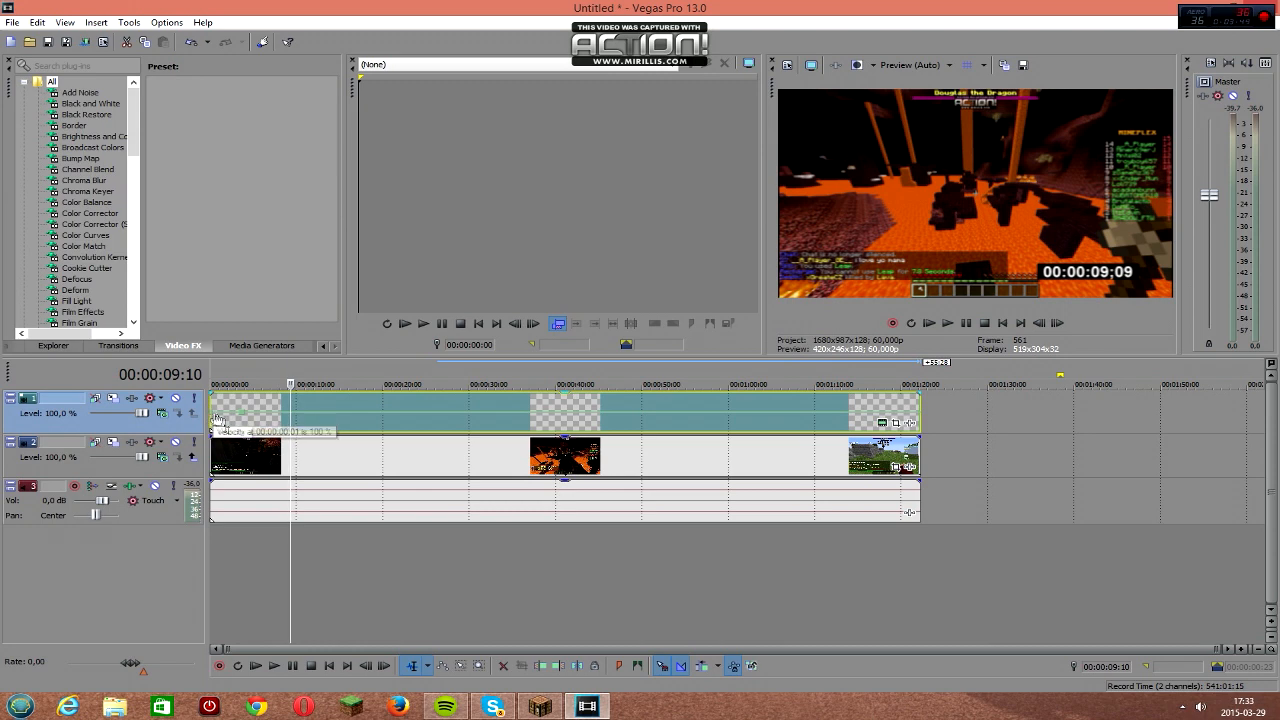
Set the envelope point to 0% velocity and the following segment to Hold.
{"action": "right_click", "coordinate": [218, 418]}
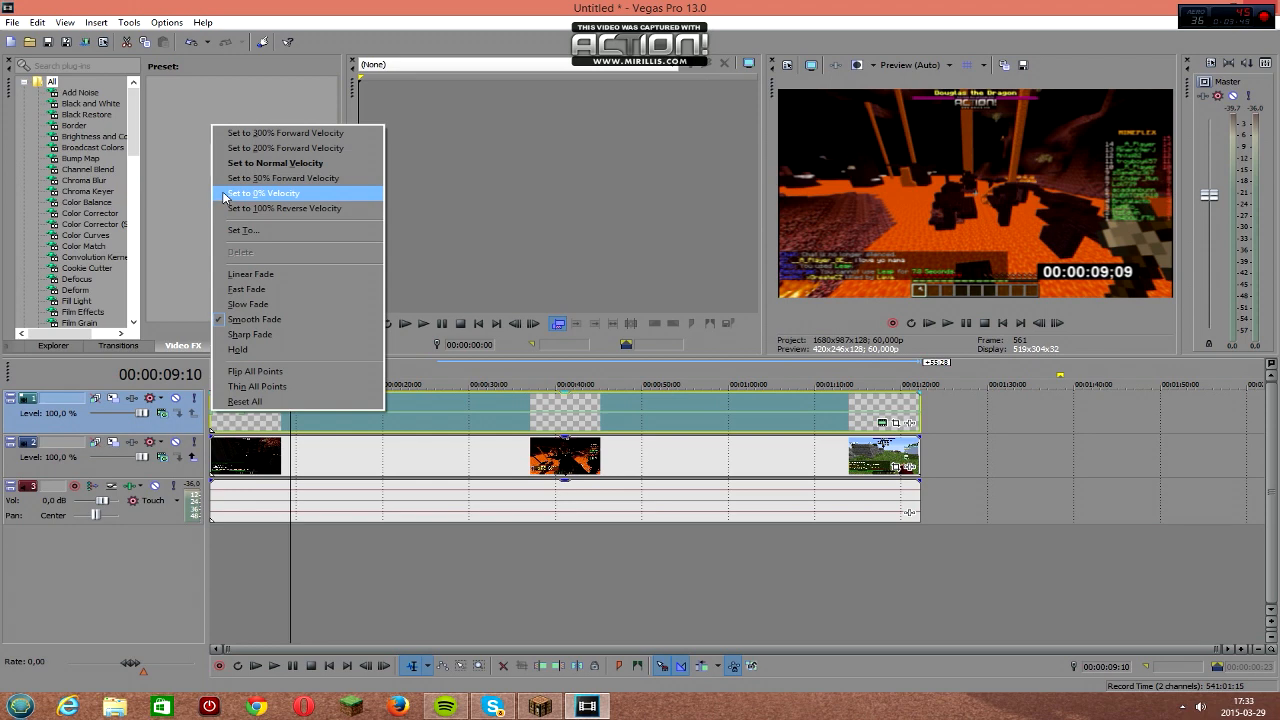
{"action": "left_click", "coordinate": [264, 192]}
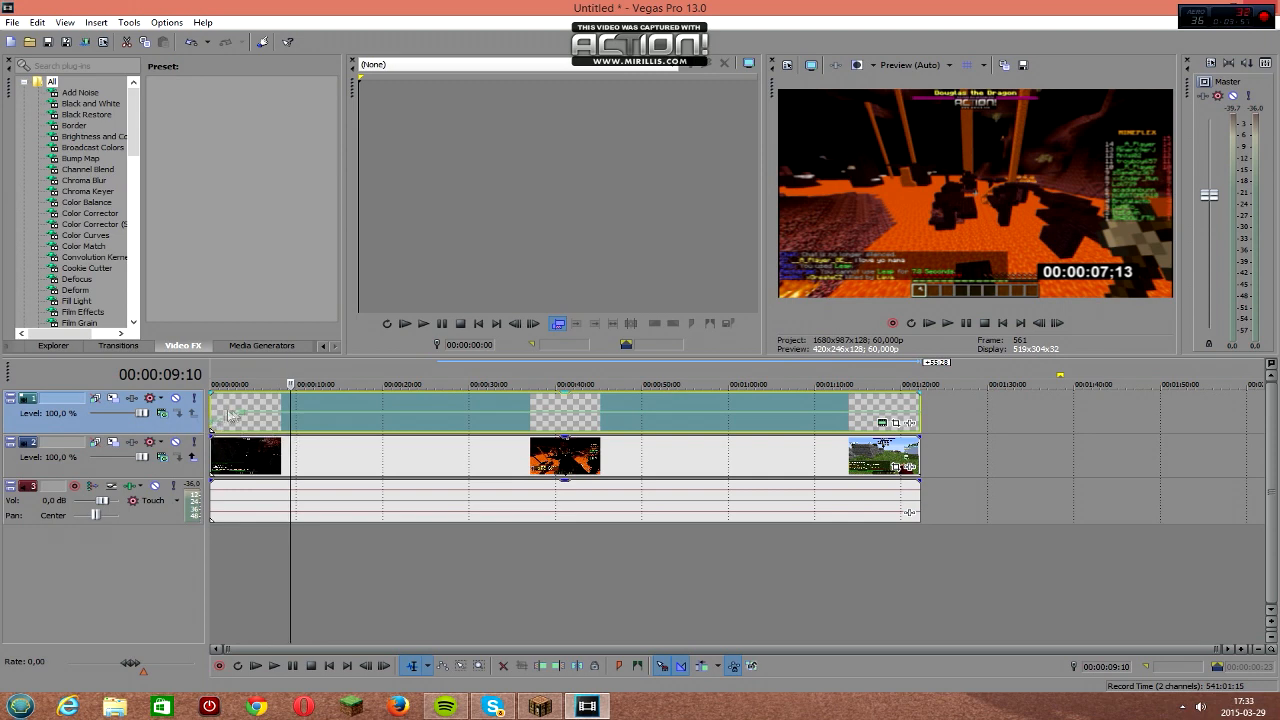
{"action": "mouse_move", "coordinate": [228, 420]}
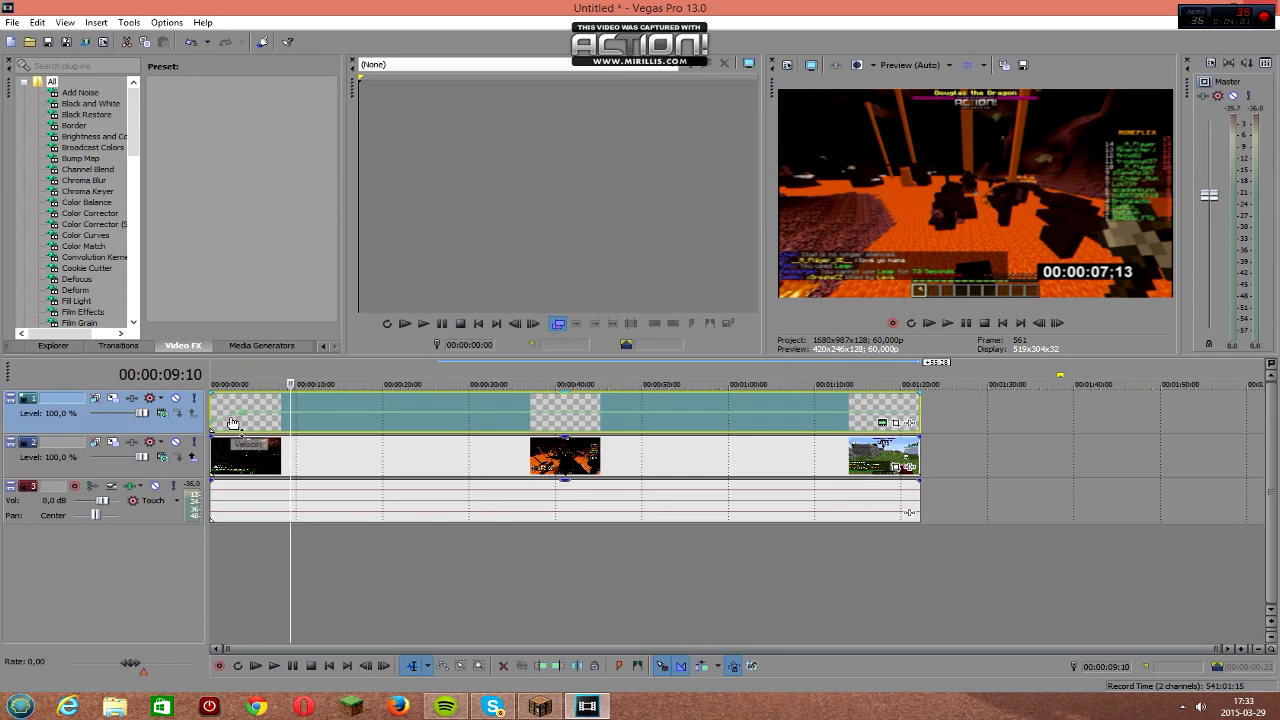
{"action": "right_click", "coordinate": [232, 420]}
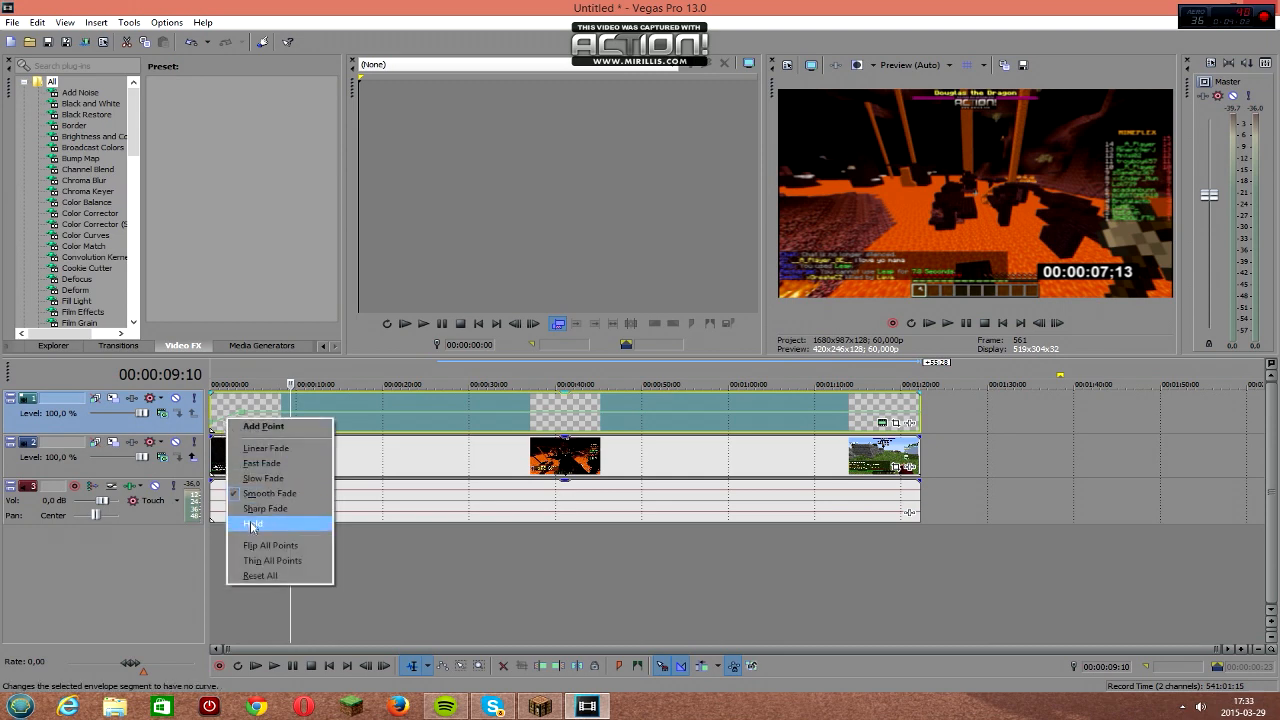
{"action": "left_click", "coordinate": [252, 524]}
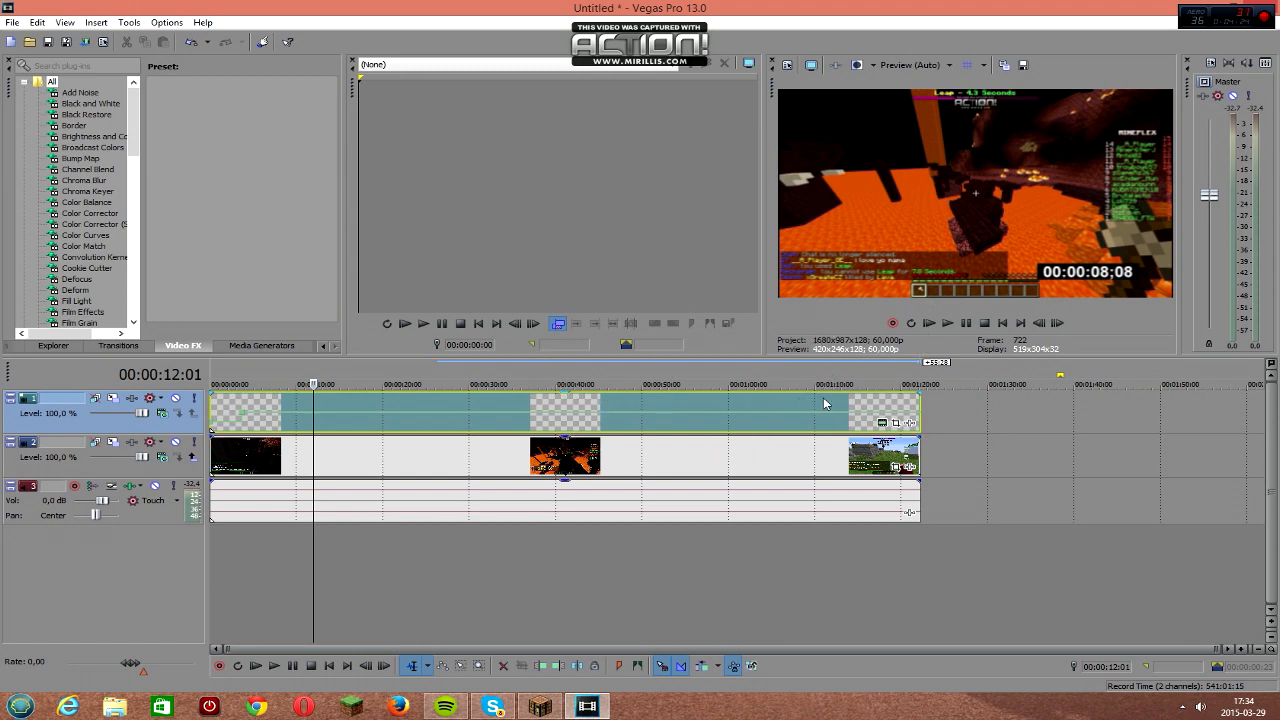
Add an envelope point at the run's end near 00:01:03:15 and adjust it.
{"action": "left_click", "coordinate": [948, 322]}
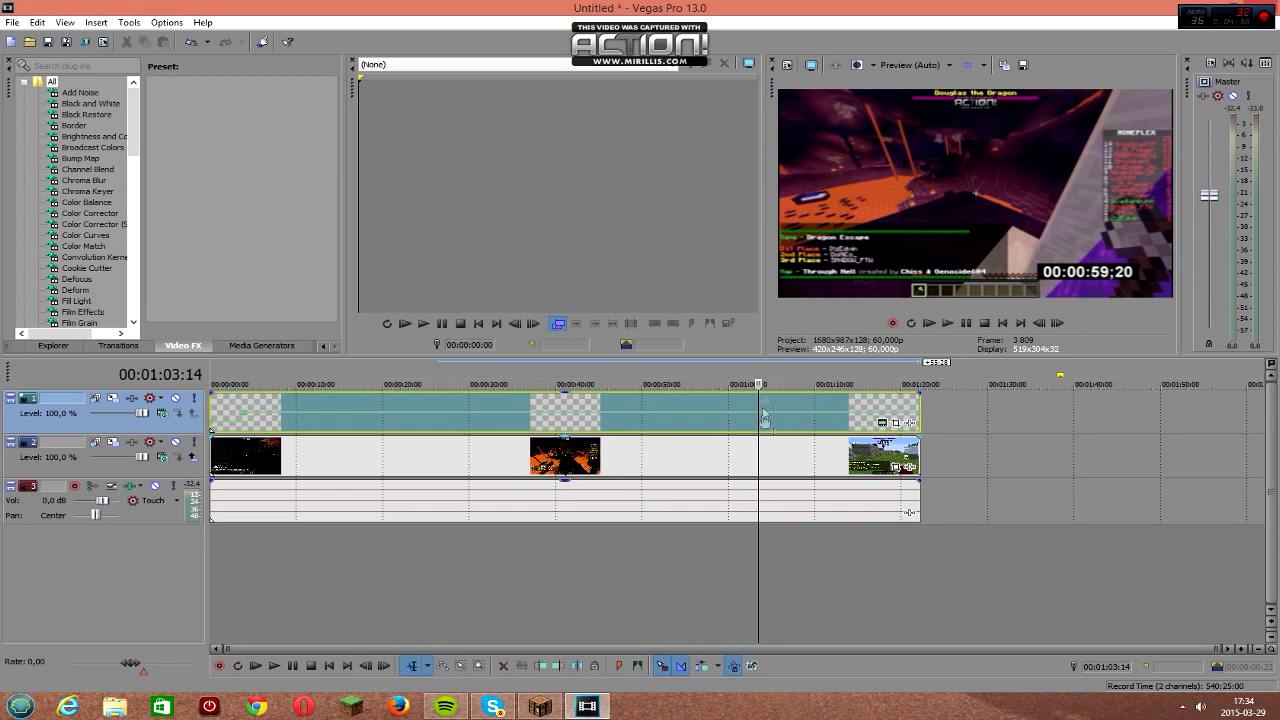
{"action": "mouse_move", "coordinate": [750, 412]}
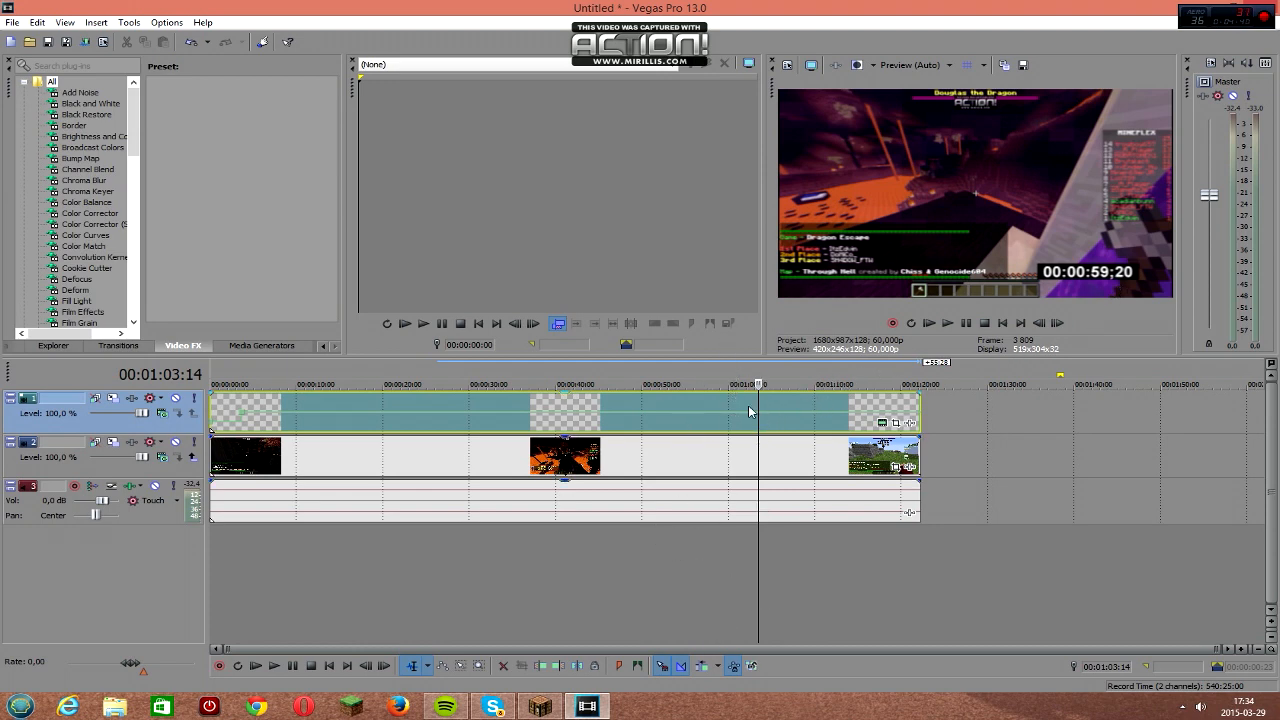
{"action": "mouse_move", "coordinate": [758, 408]}
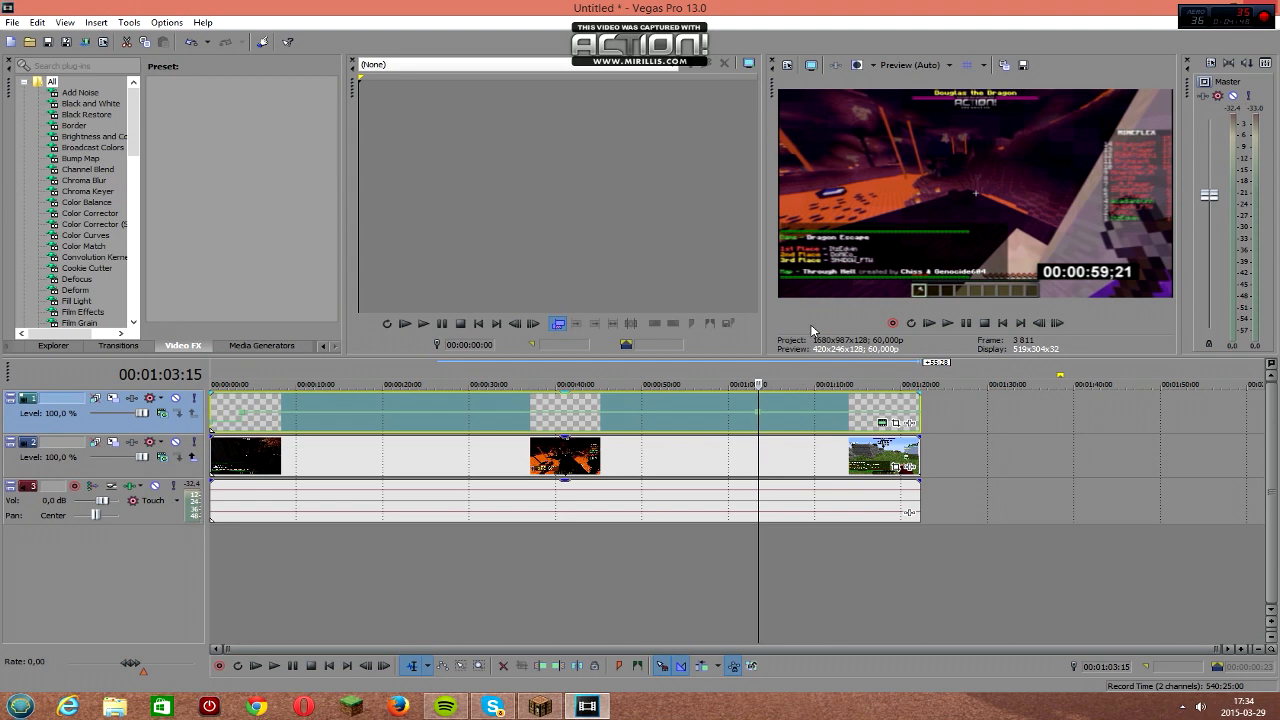
{"action": "mouse_move", "coordinate": [764, 406]}
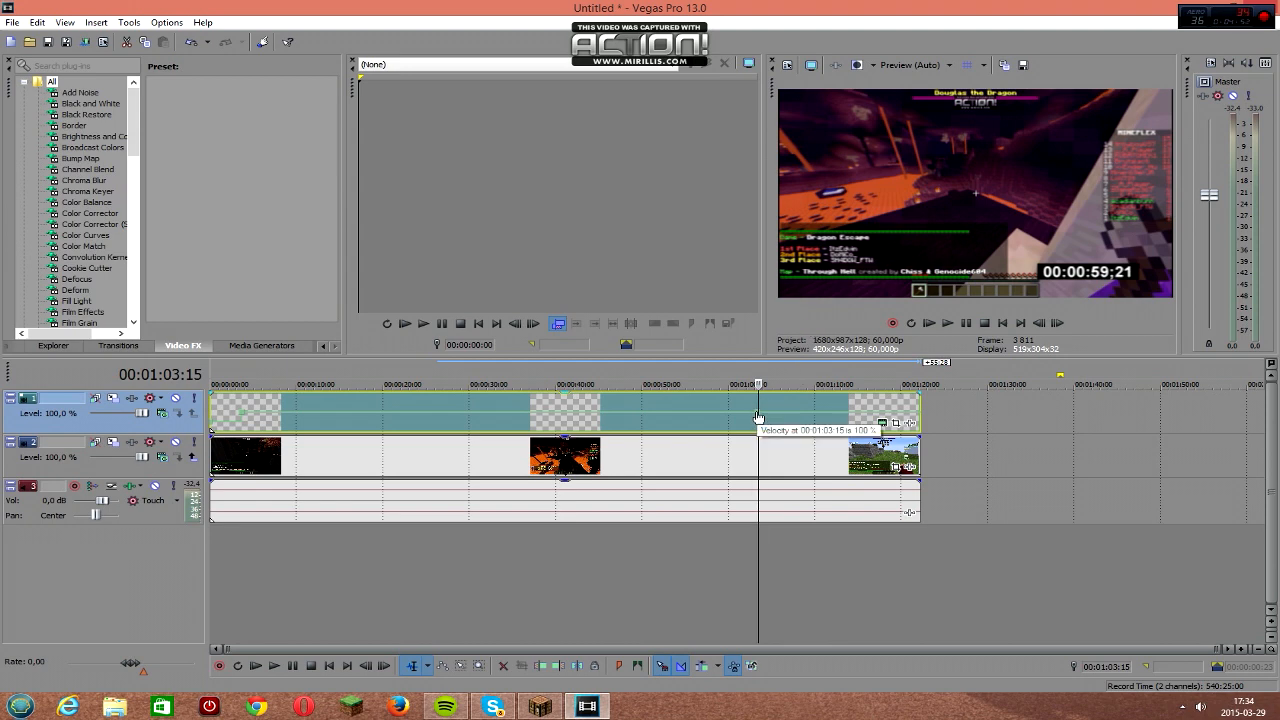
{"action": "right_click", "coordinate": [756, 414]}
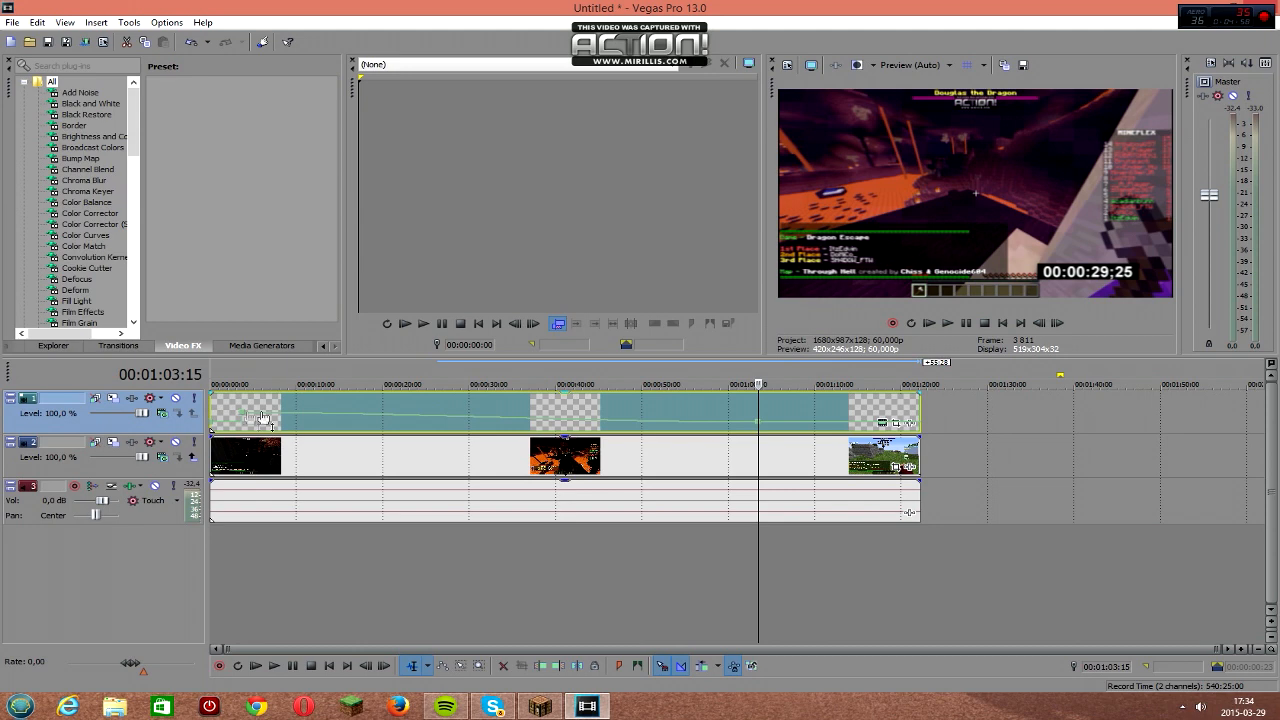
{"action": "mouse_move", "coordinate": [630, 432]}
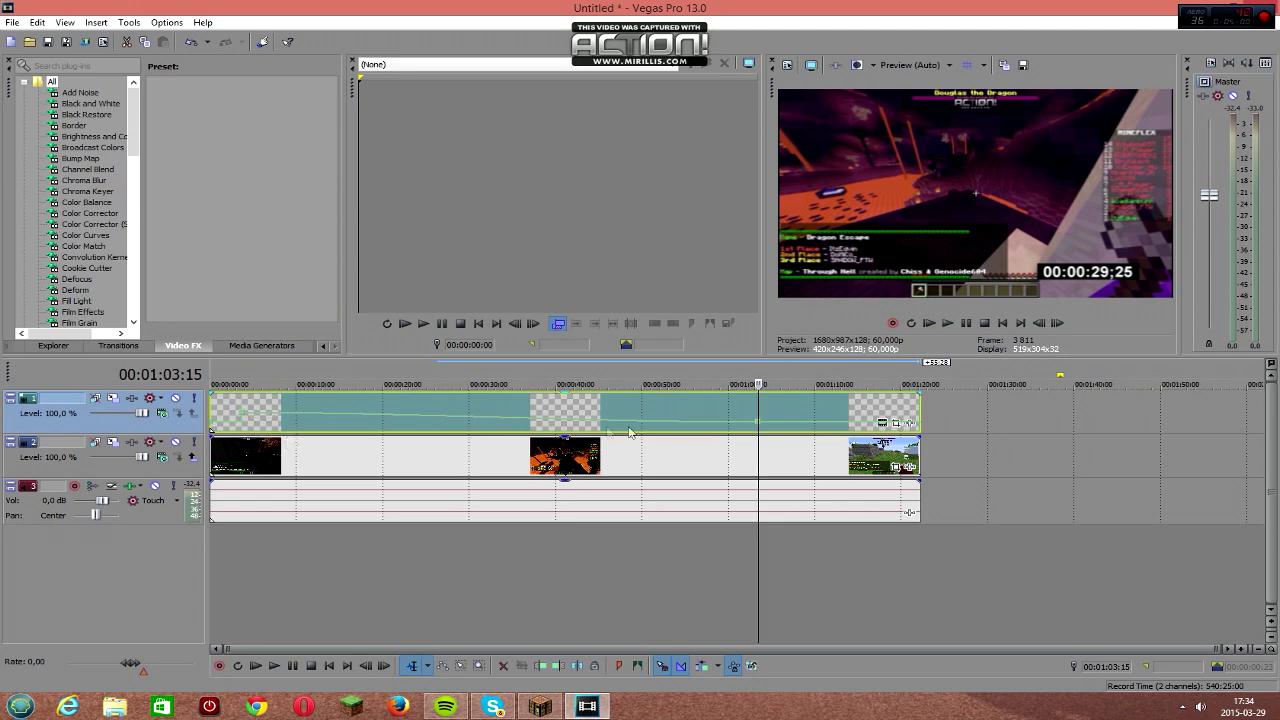
{"action": "mouse_move", "coordinate": [504, 424]}
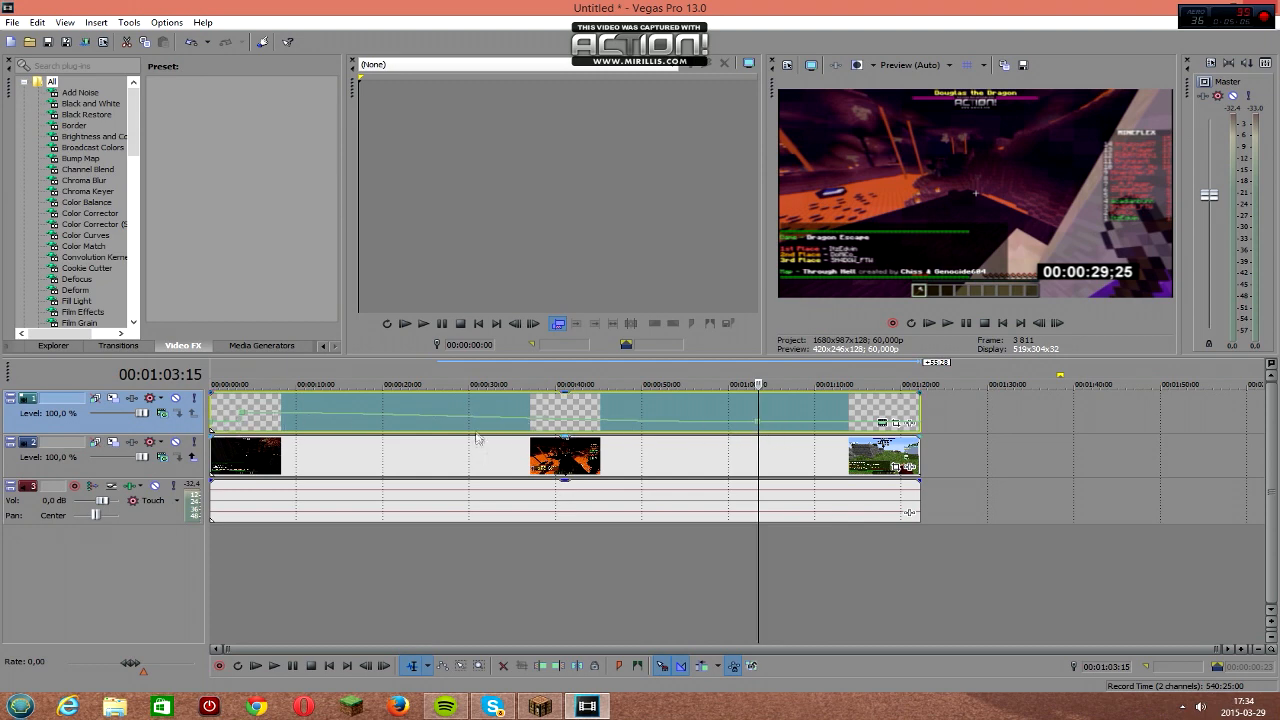
Flip all velocity envelope points so the timer freezes at 00:00:59:21 past the run's end.
{"action": "right_click", "coordinate": [476, 438]}
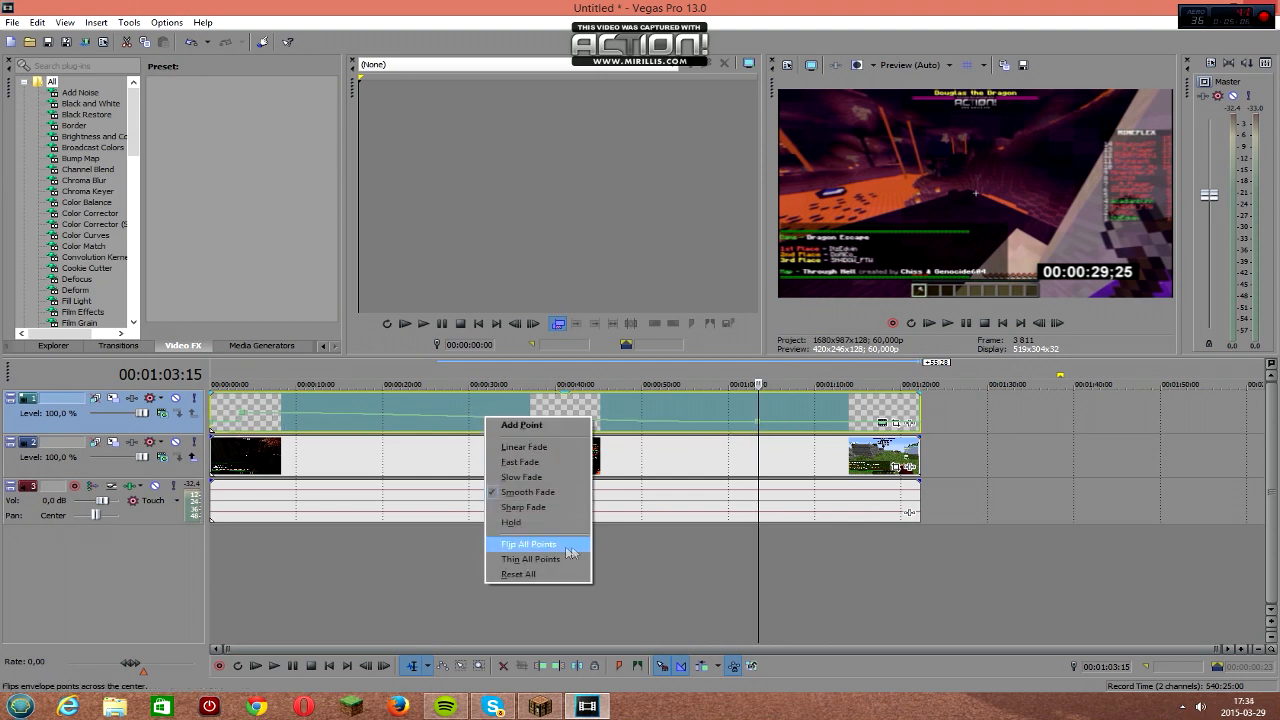
{"action": "left_click", "coordinate": [528, 544]}
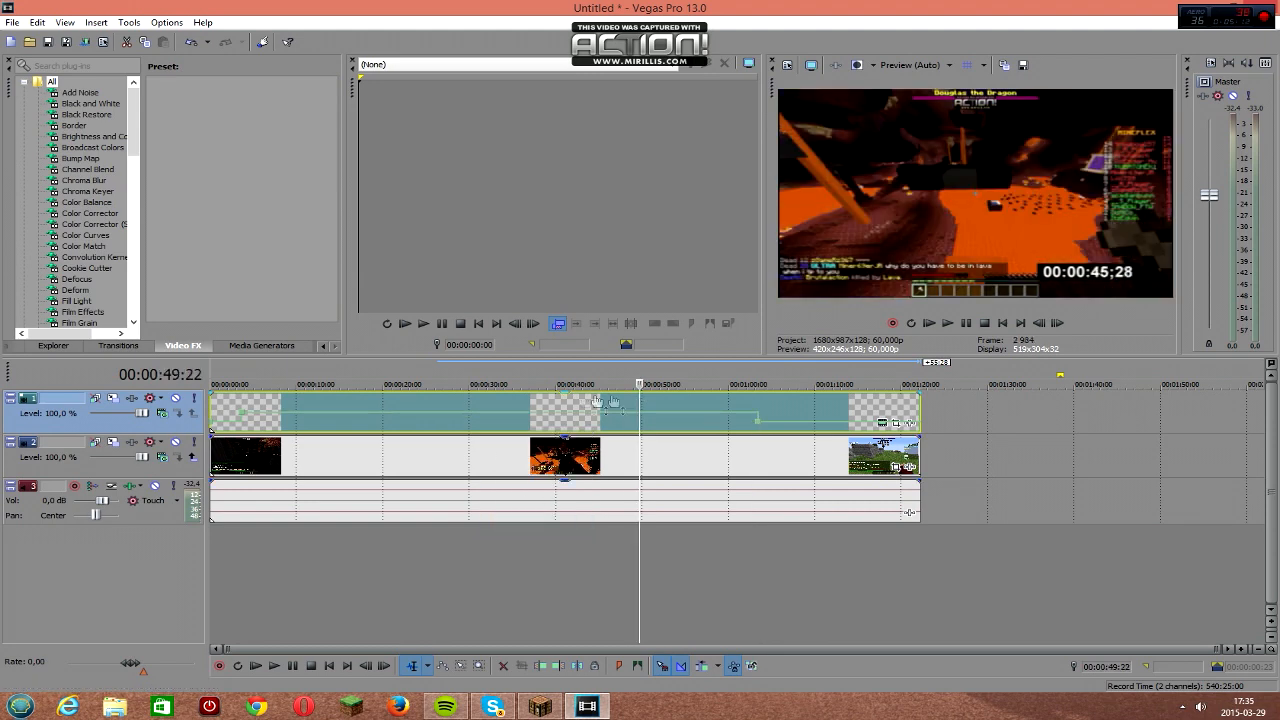
{"action": "left_click", "coordinate": [948, 322]}
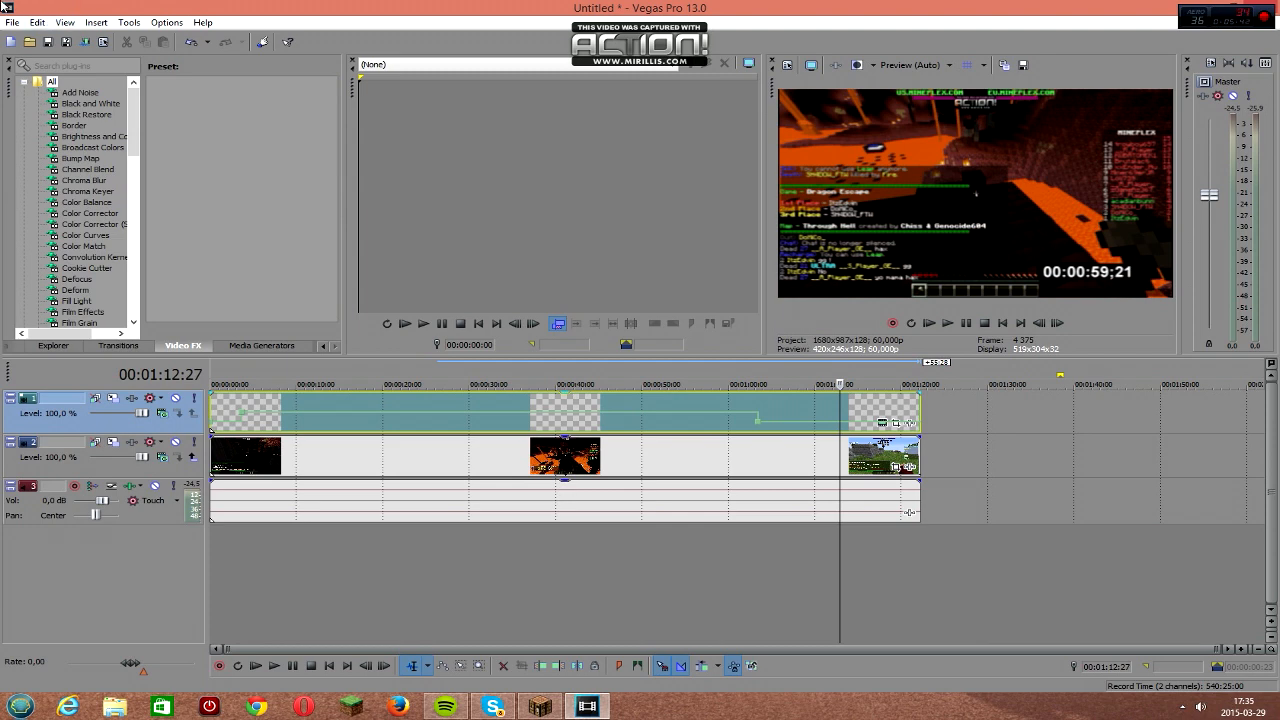
{"action": "mouse_move", "coordinate": [716, 42]}
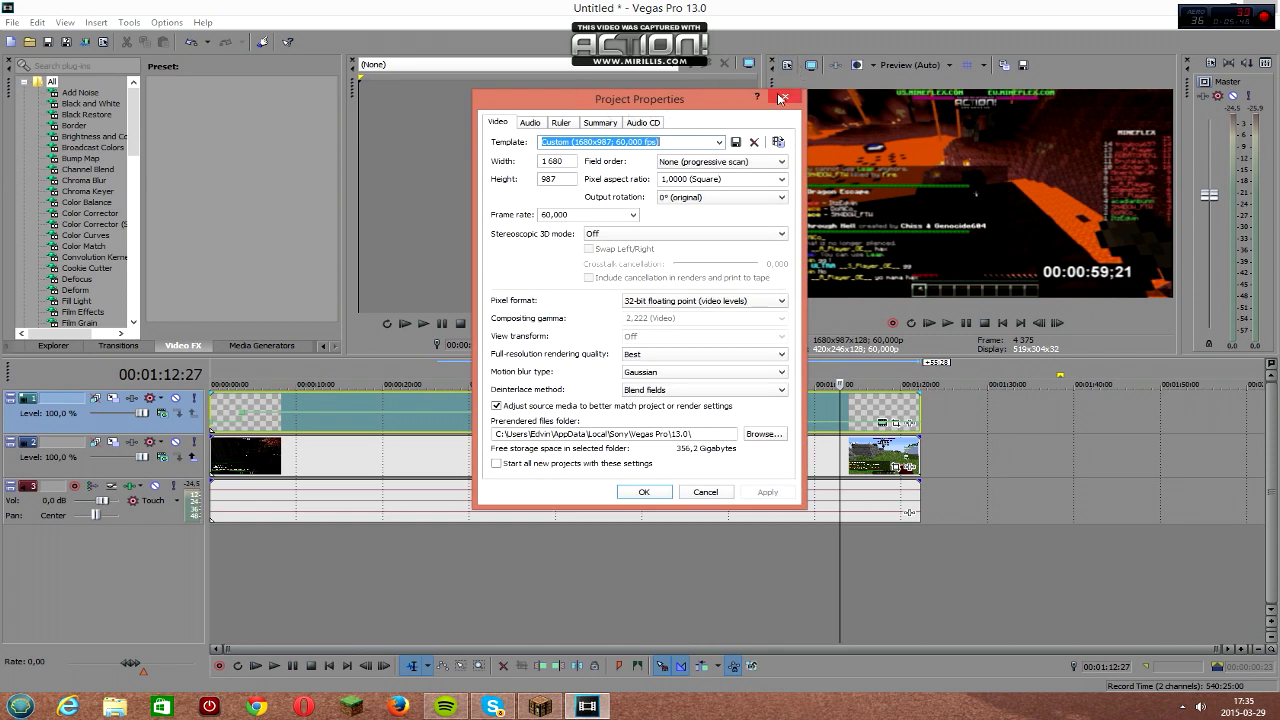
Close Project Properties and start a new session via the File menu, reaching the restore-autosave prompt.
{"action": "left_click", "coordinate": [784, 96]}
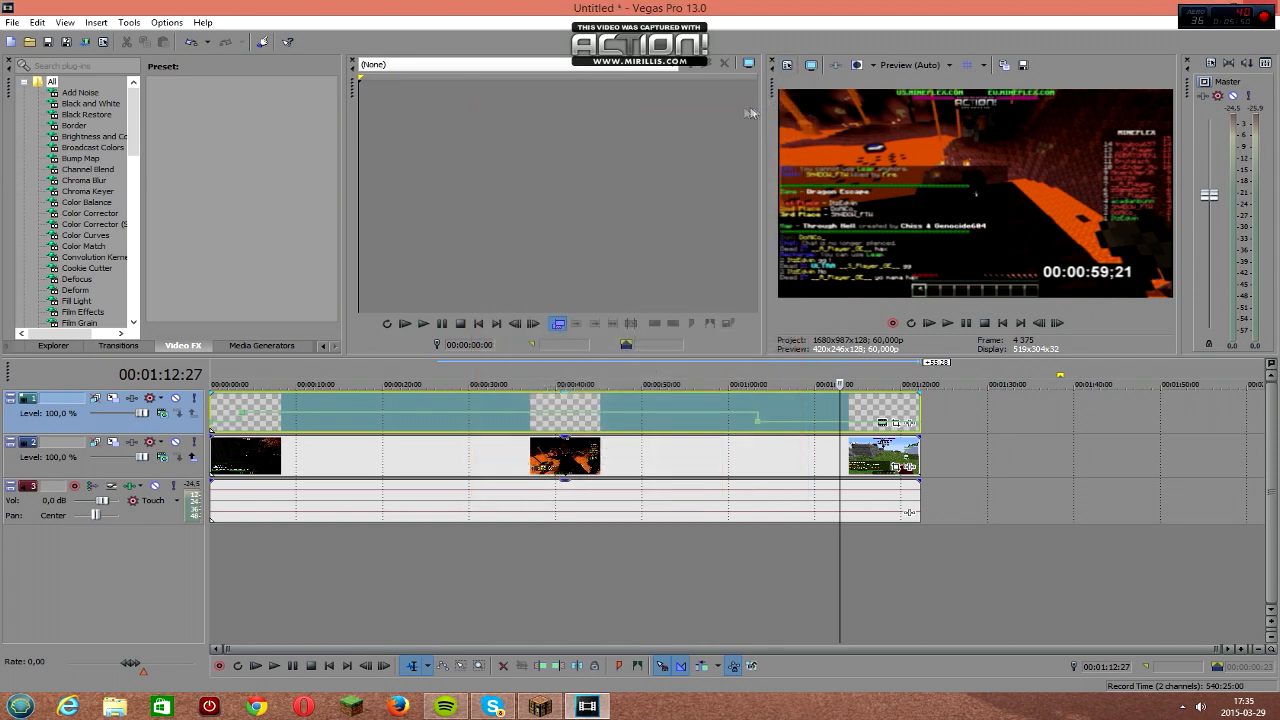
{"action": "left_click", "coordinate": [12, 20]}
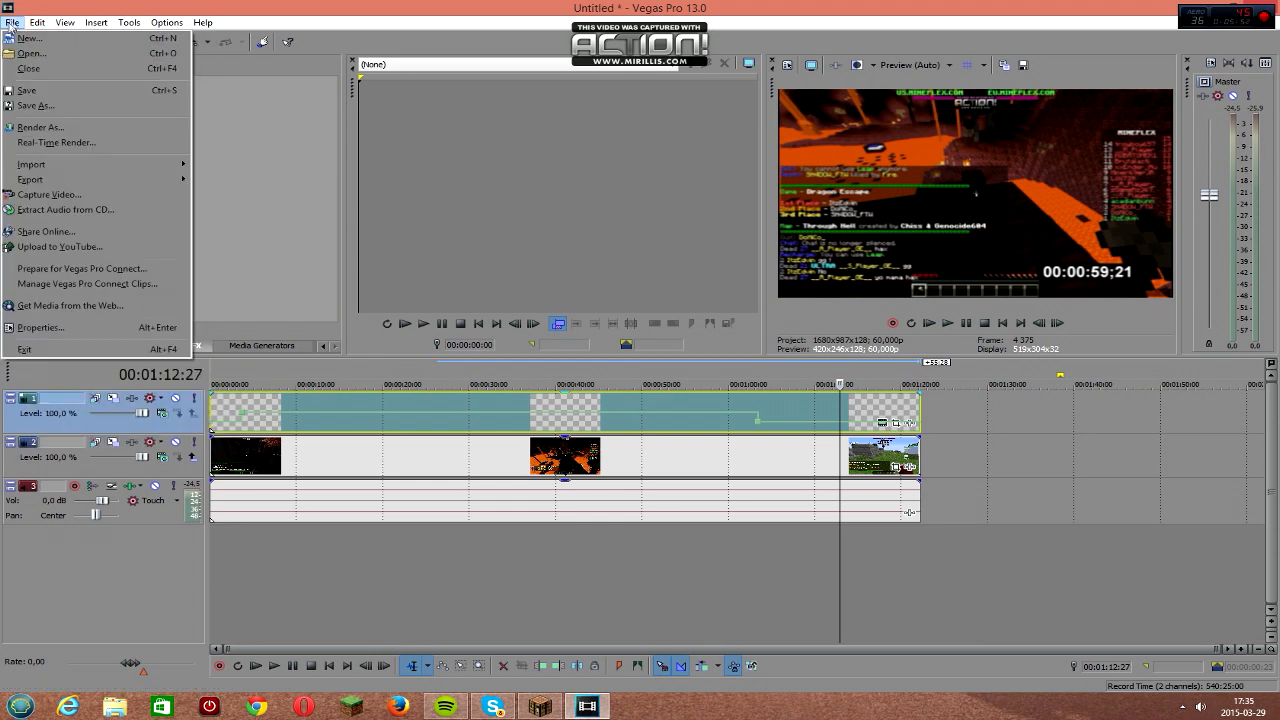
{"action": "left_click", "coordinate": [40, 128]}
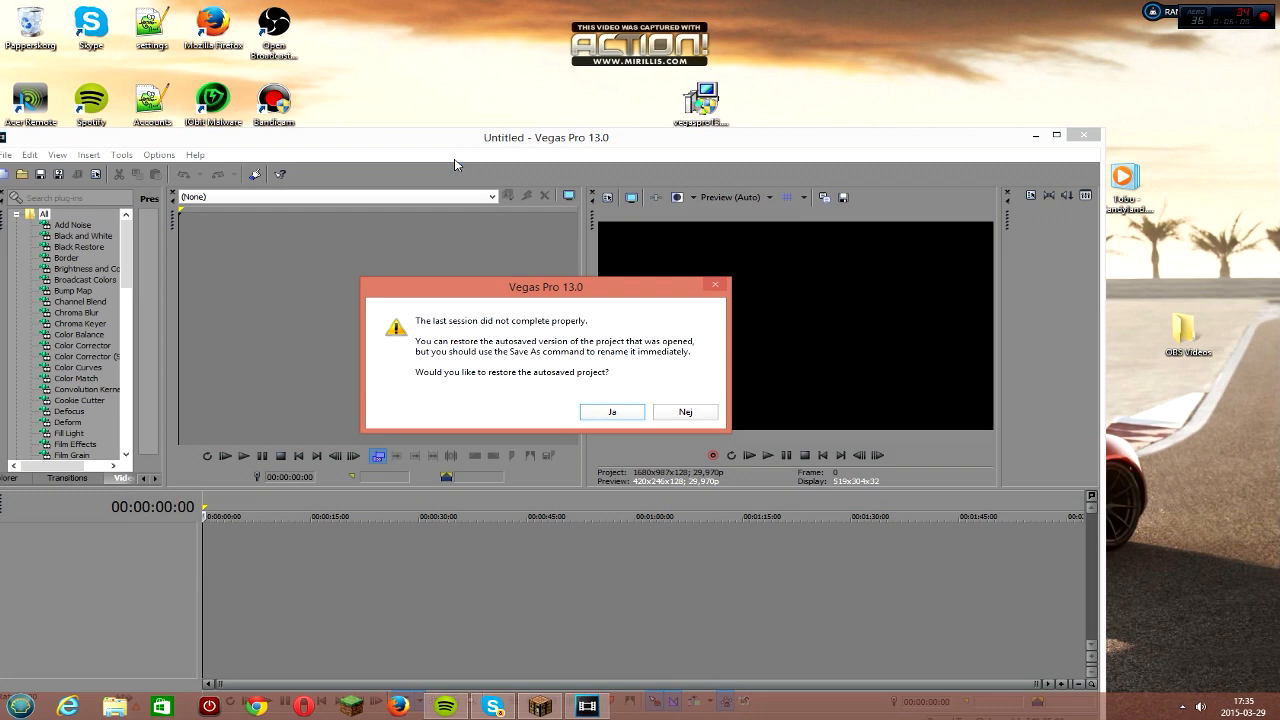
{"action": "mouse_move", "coordinate": [602, 172]}
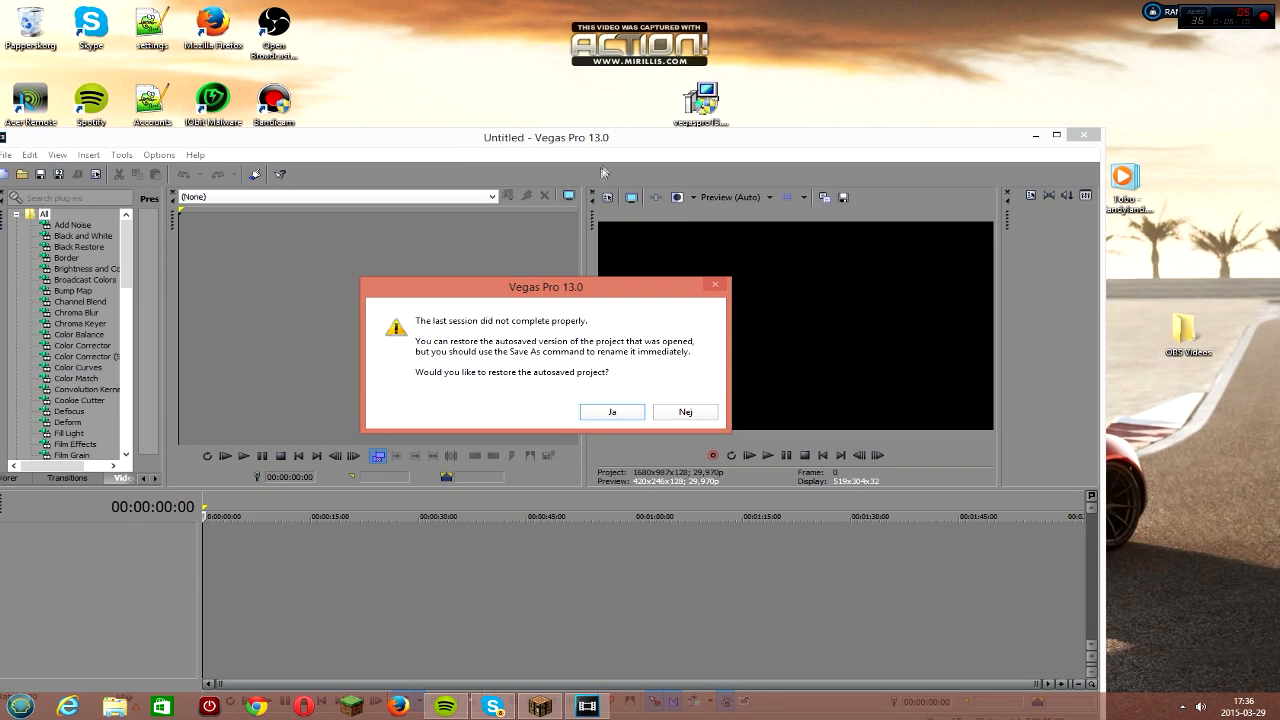